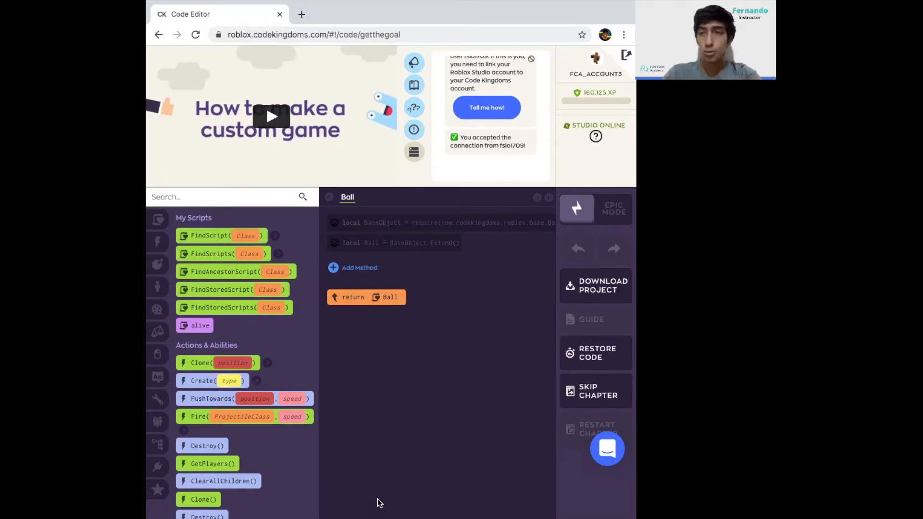
mouse_move(365, 335)
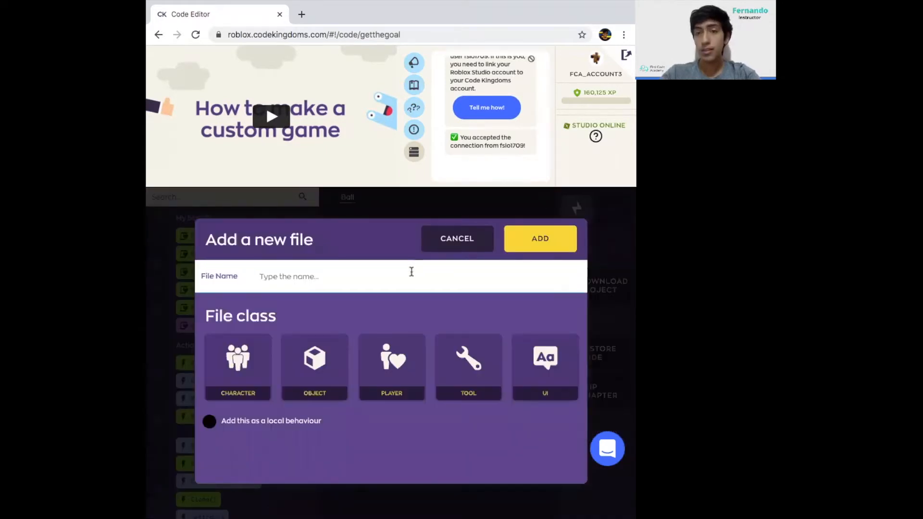
Create a new PLAYER-class file named 'Player' and open it
type("Pla")
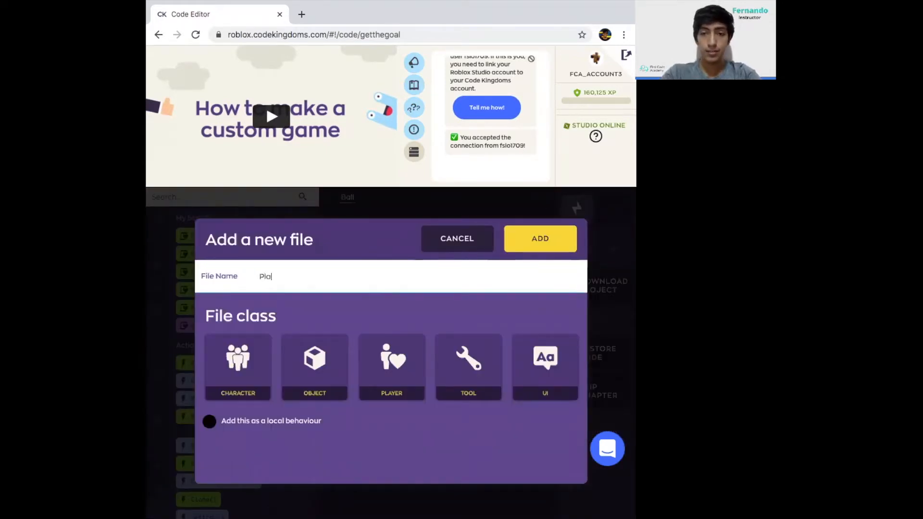
left_click(391, 367)
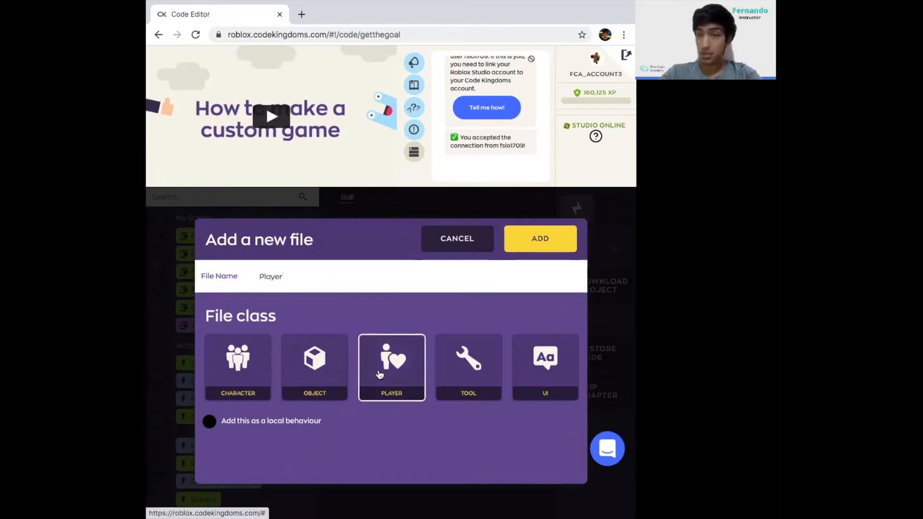
mouse_move(540, 239)
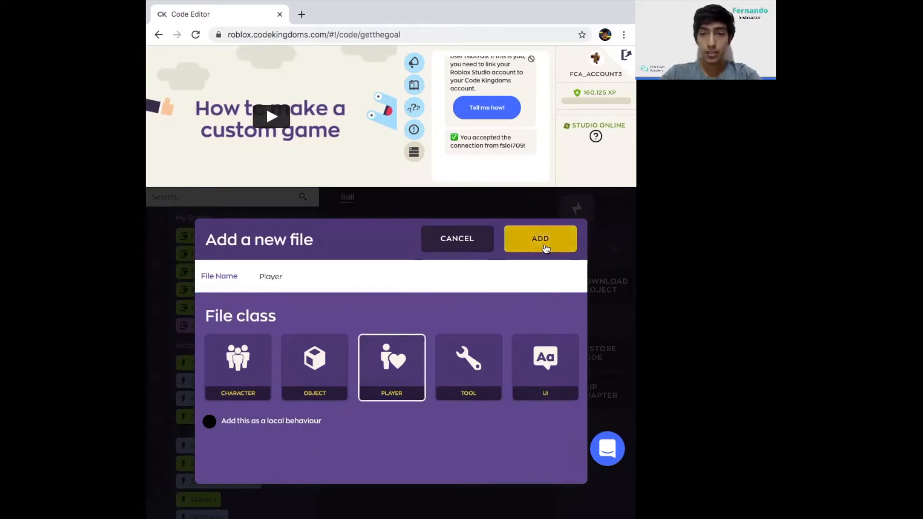
left_click(540, 239)
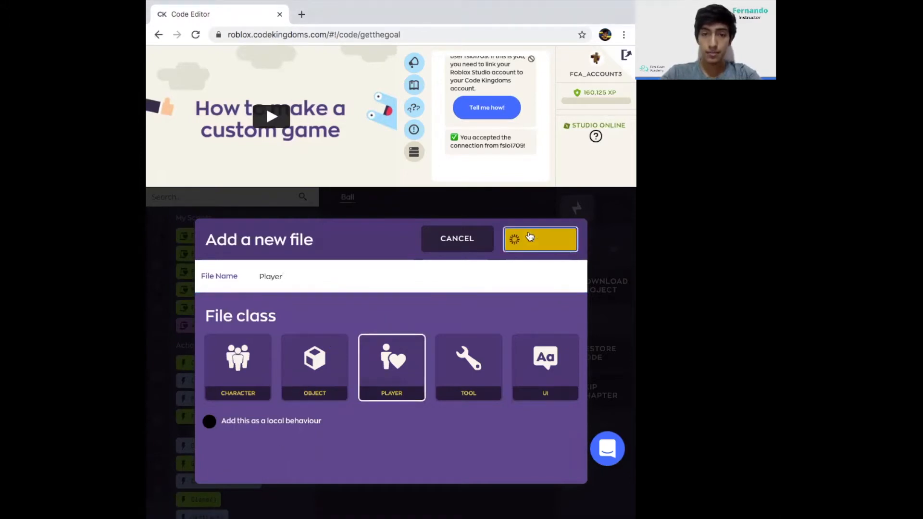
left_click(540, 238)
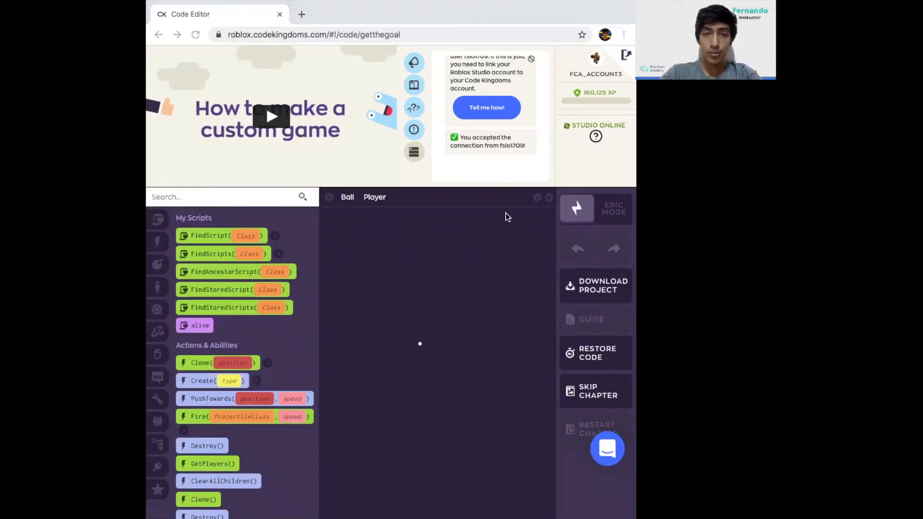
Add an empty makeBall() method to the Player script
left_click(375, 196)
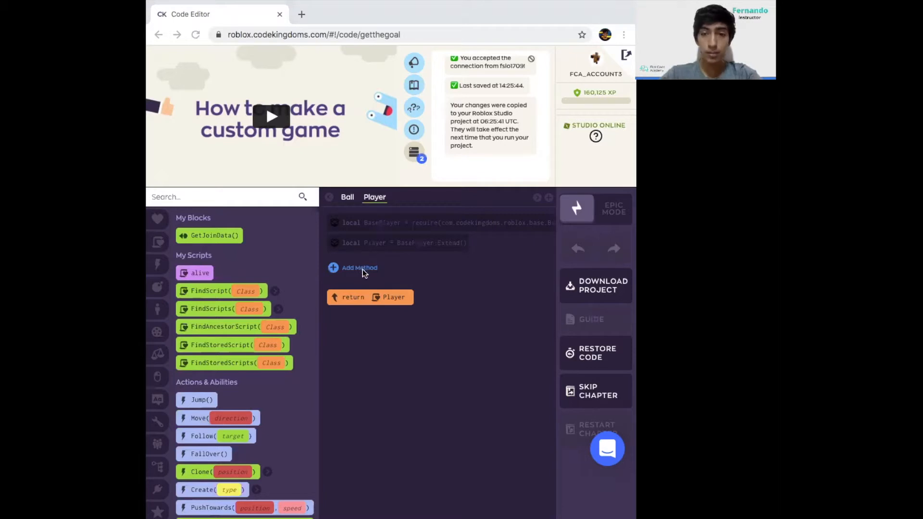
left_click(360, 268)
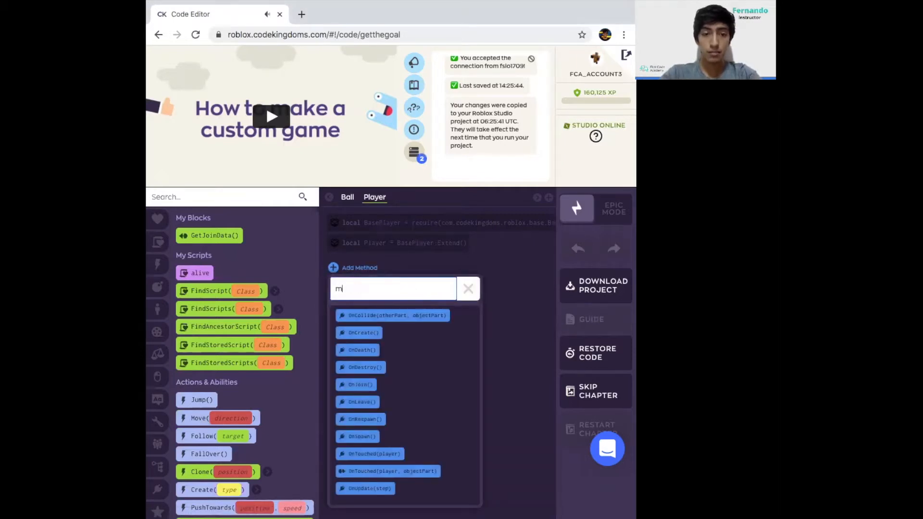
type("akeBall")
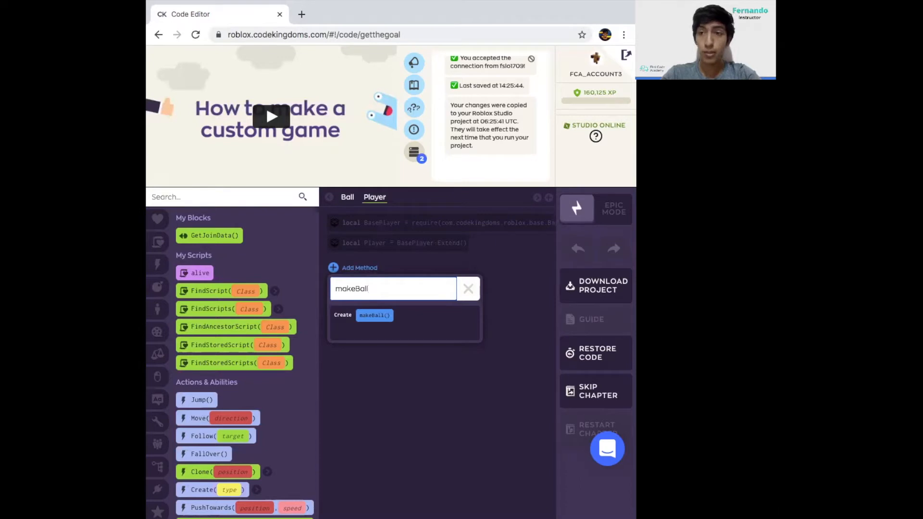
left_click(375, 315)
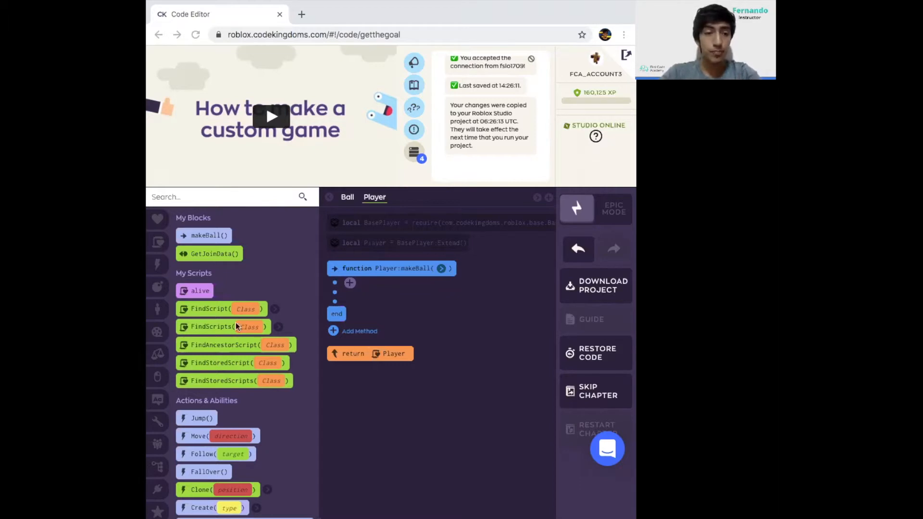
Declare local balloffset as Vector3.new(6, 0, 0) inside makeBall
scroll("down", 3)
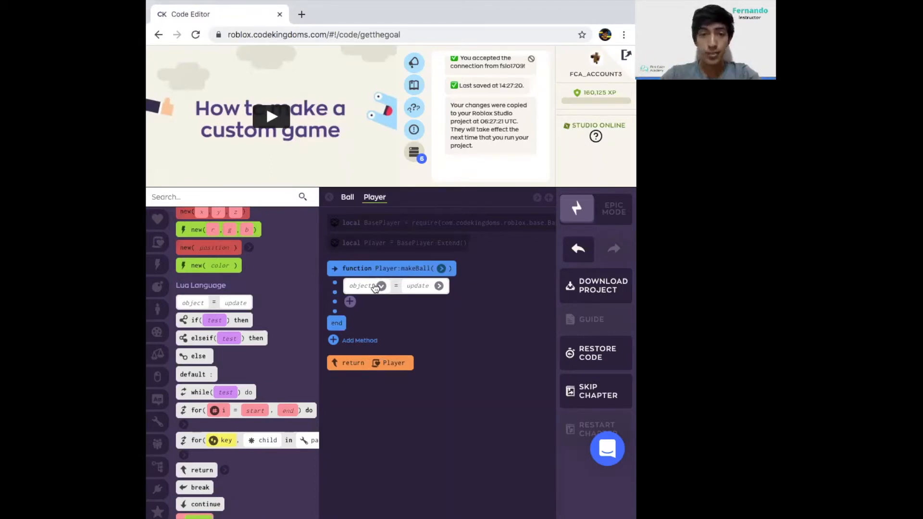
left_click(360, 285)
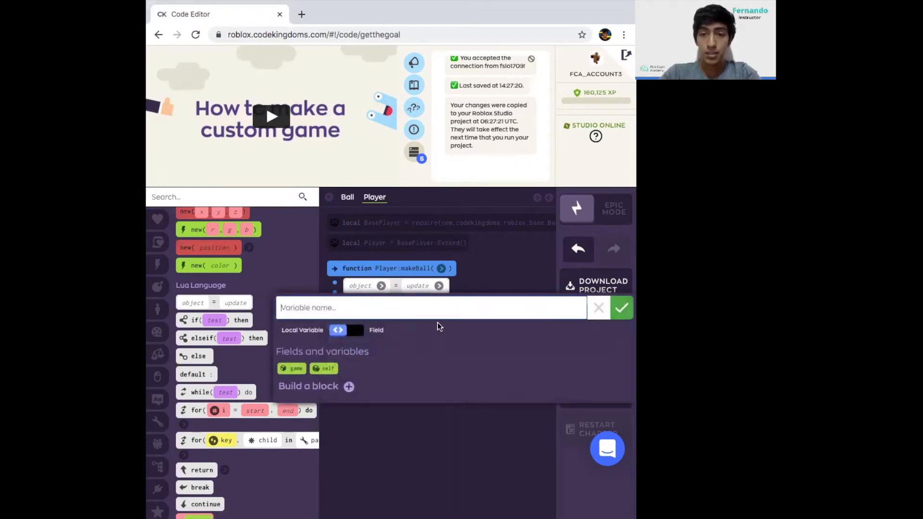
type("balloffset")
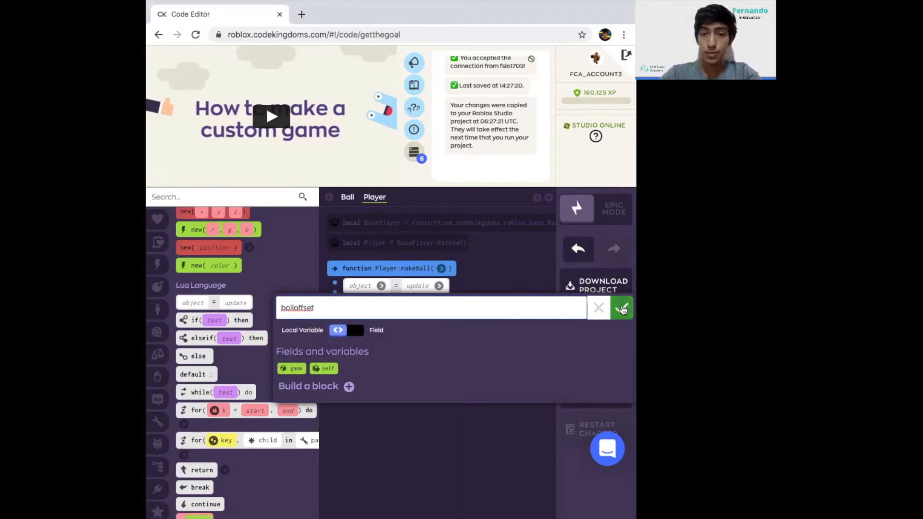
left_click(622, 307)
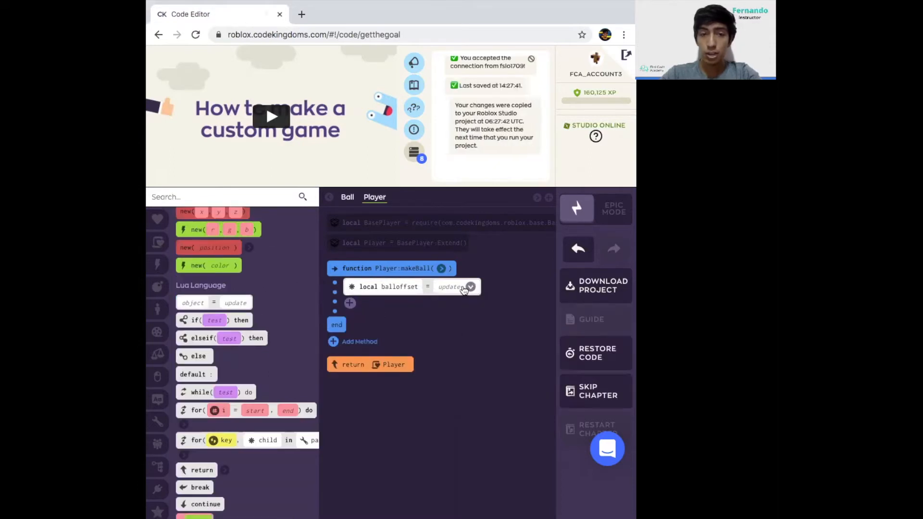
left_click(471, 287)
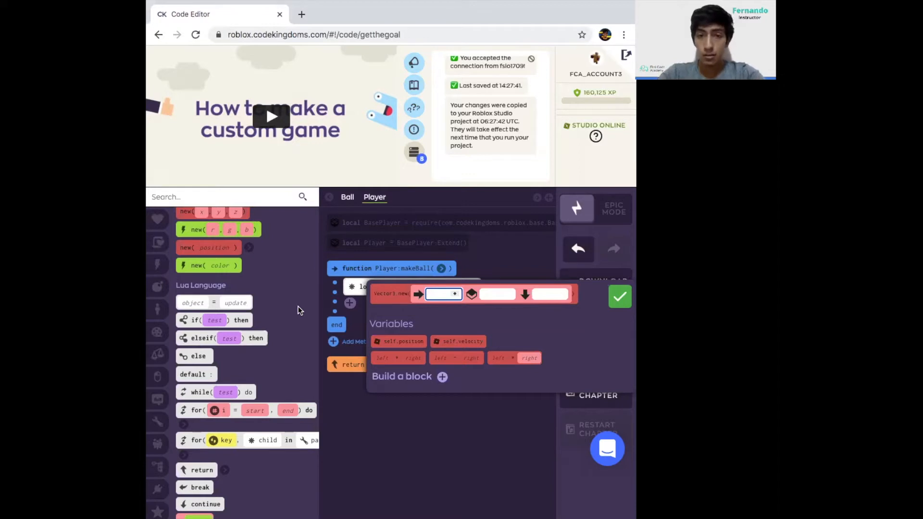
type("6")
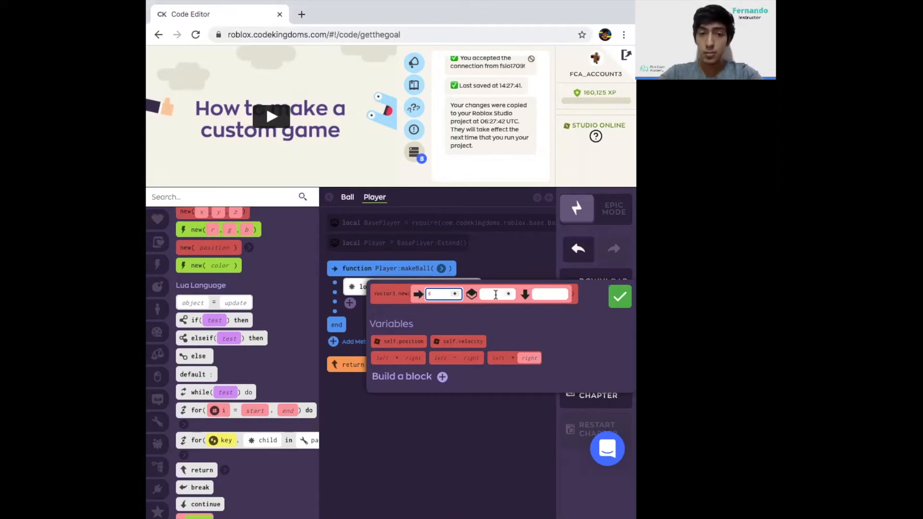
left_click(496, 294)
type("0")
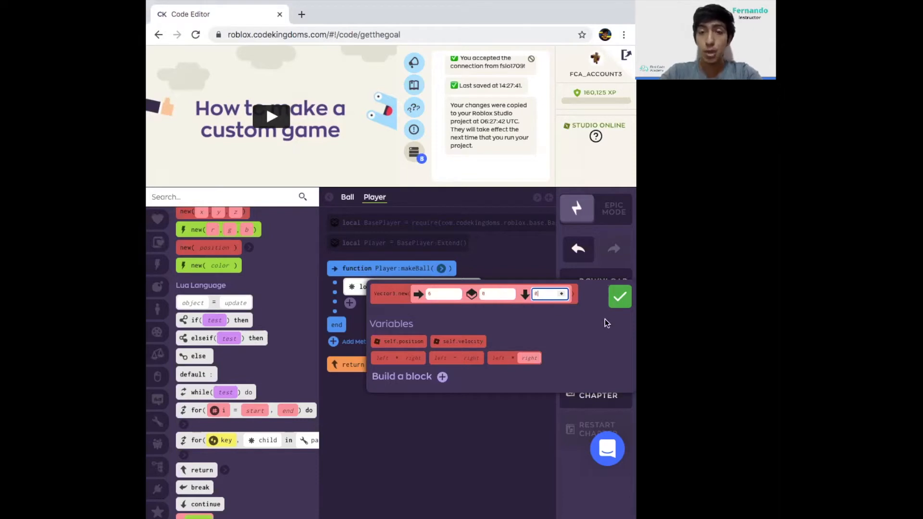
left_click(619, 297)
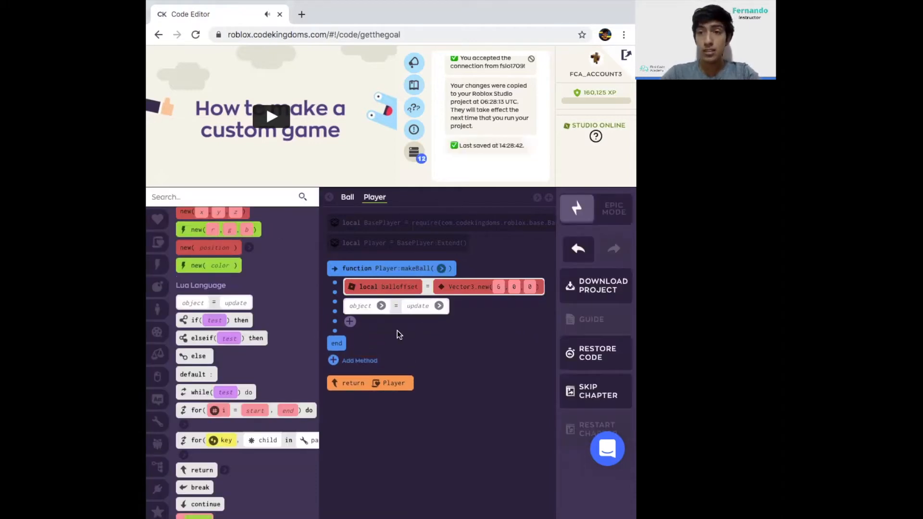
Add local newBallPosition = self.position + balloffset to makeBall
left_click(382, 306)
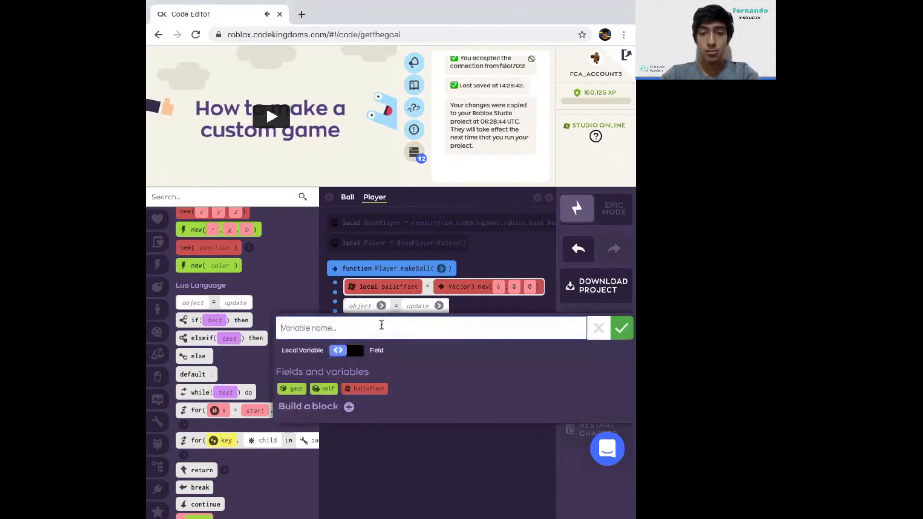
type("newBall")
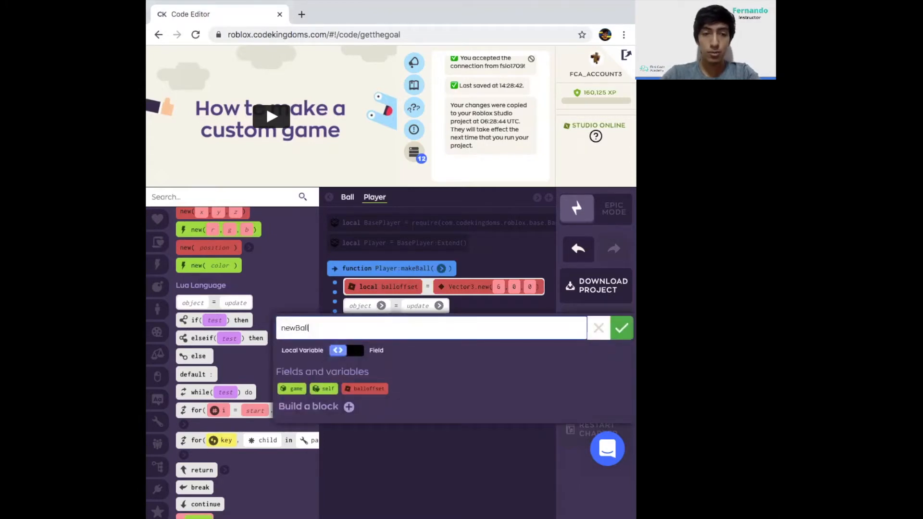
type("Position")
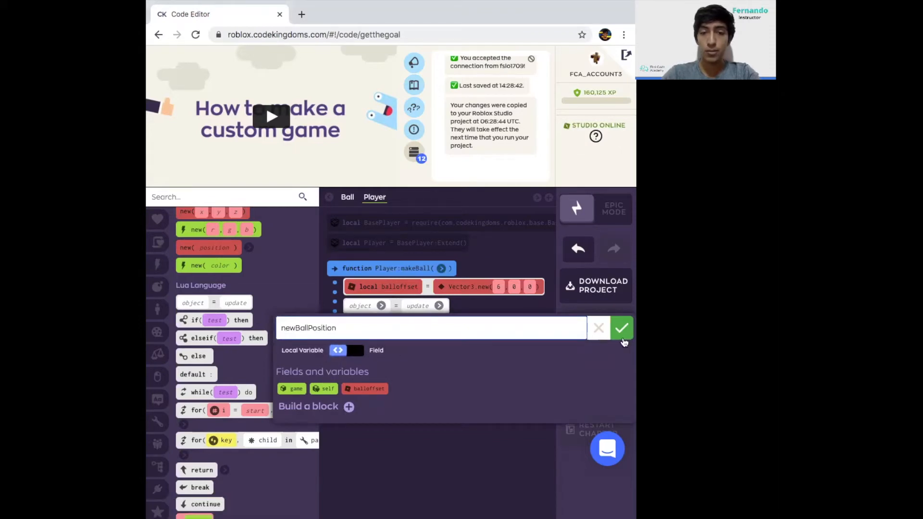
left_click(622, 328)
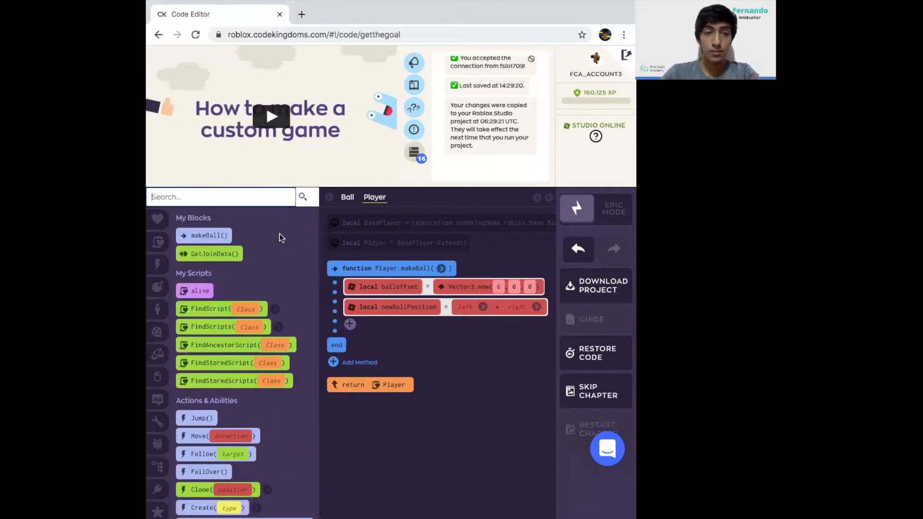
type("position")
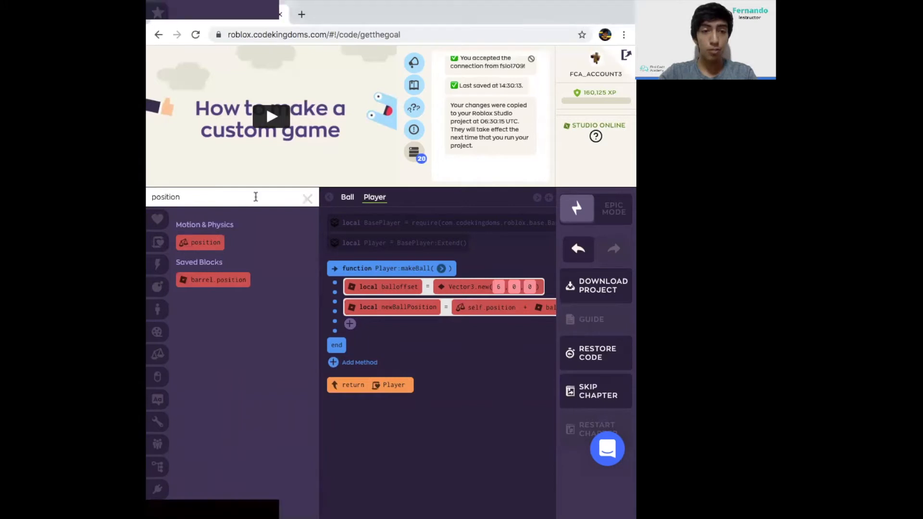
Add a Ball-typed self.ball assignment to makeBall and open its value picker
left_click(308, 197)
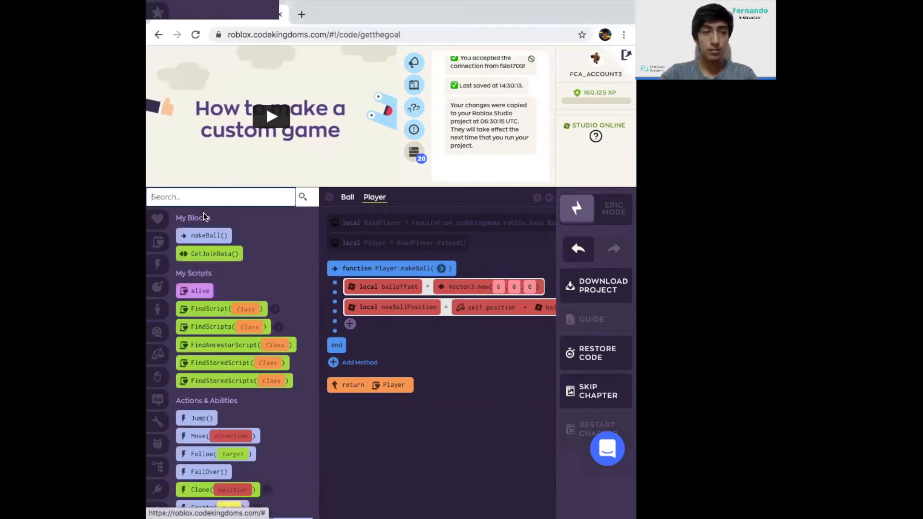
type("object")
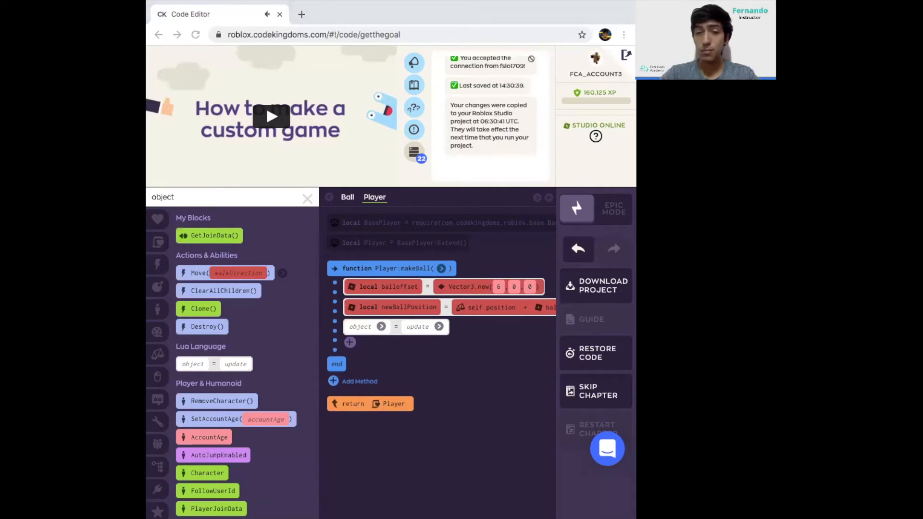
mouse_move(412, 327)
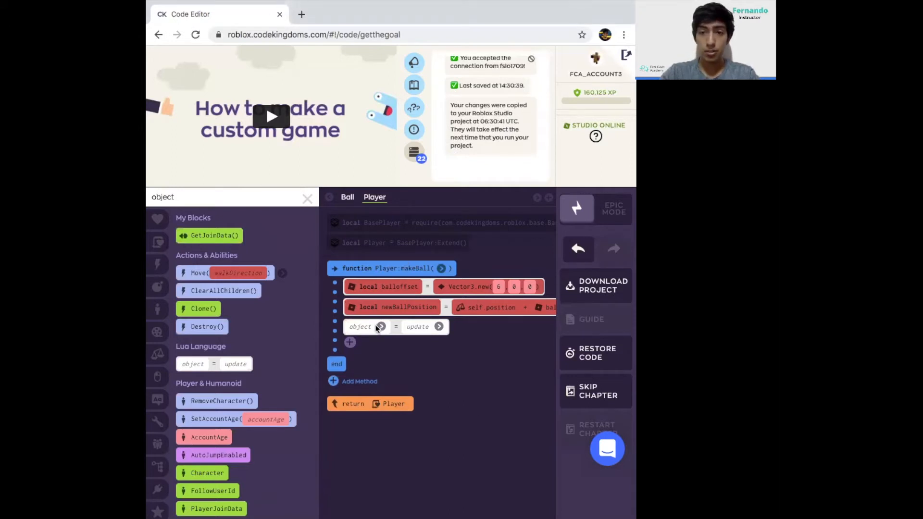
left_click(360, 327)
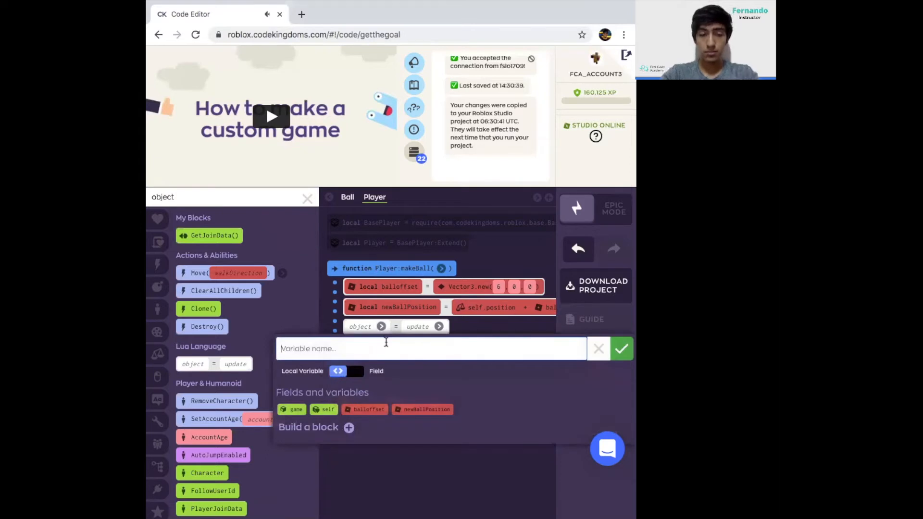
type("ball")
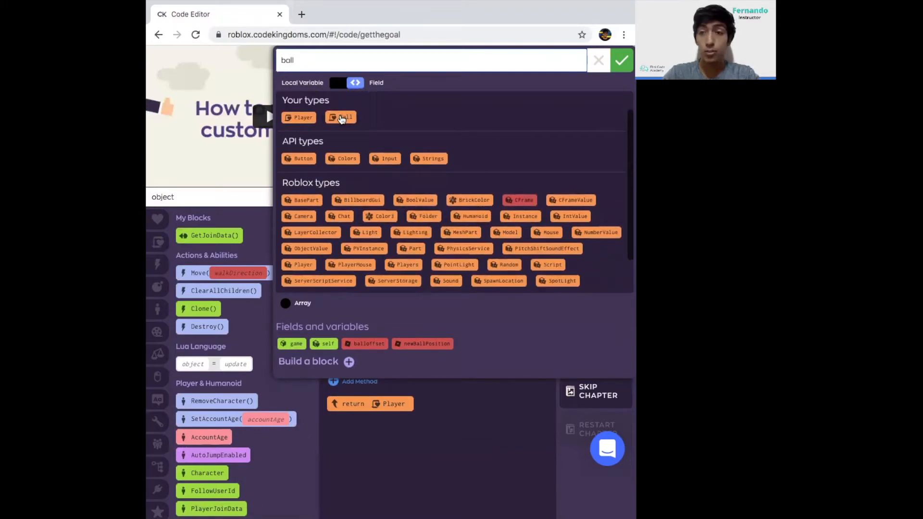
left_click(344, 117)
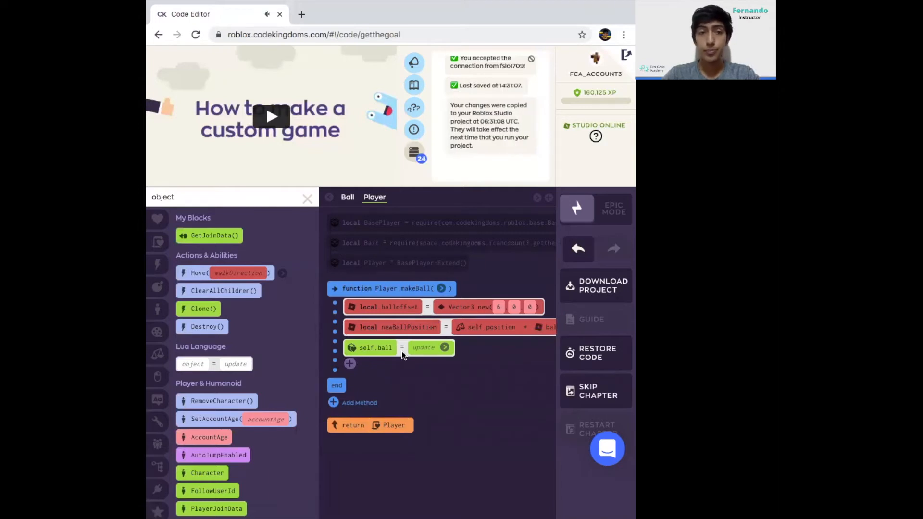
mouse_move(333, 348)
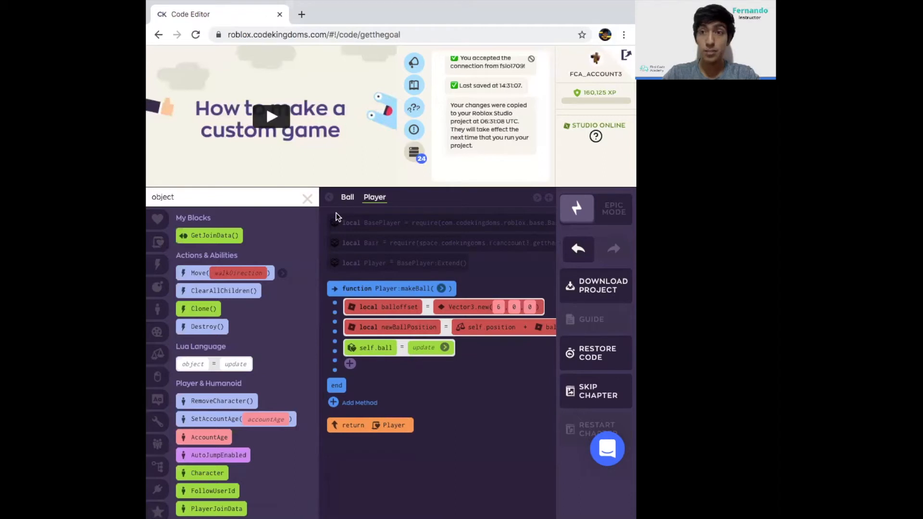
mouse_move(444, 437)
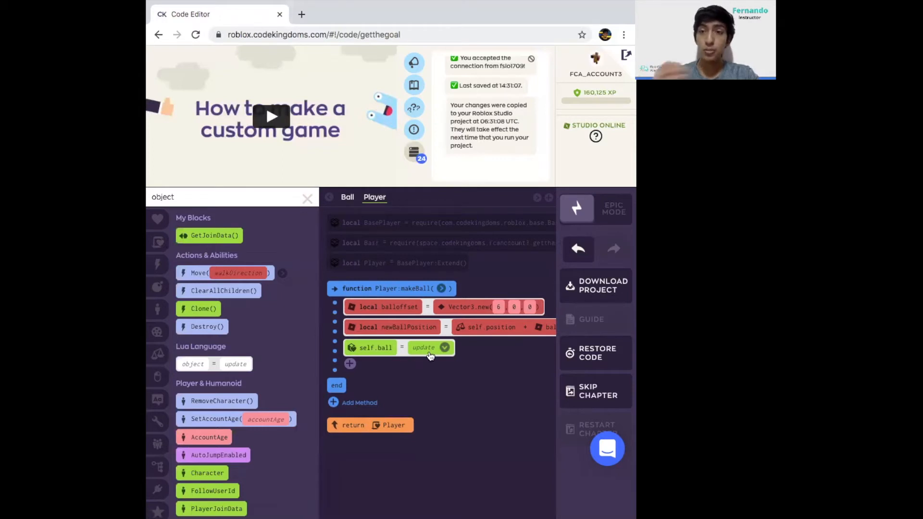
mouse_move(459, 381)
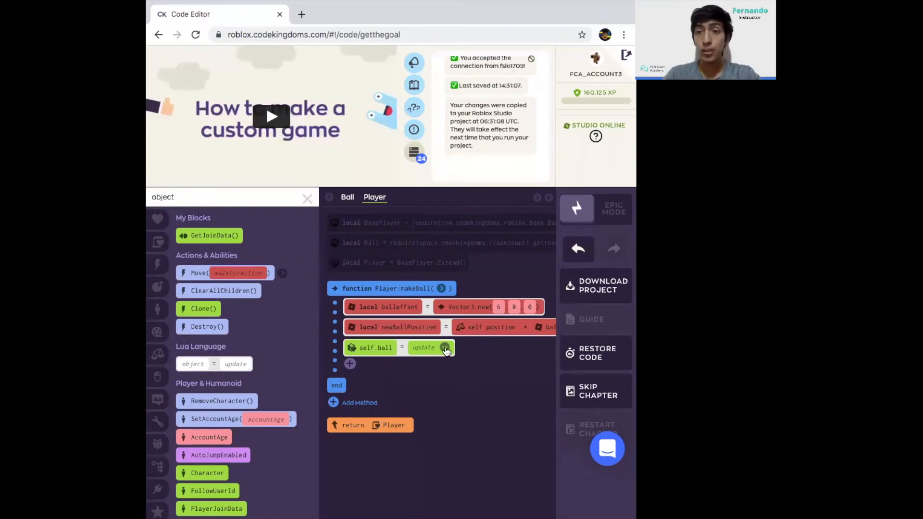
left_click(446, 348)
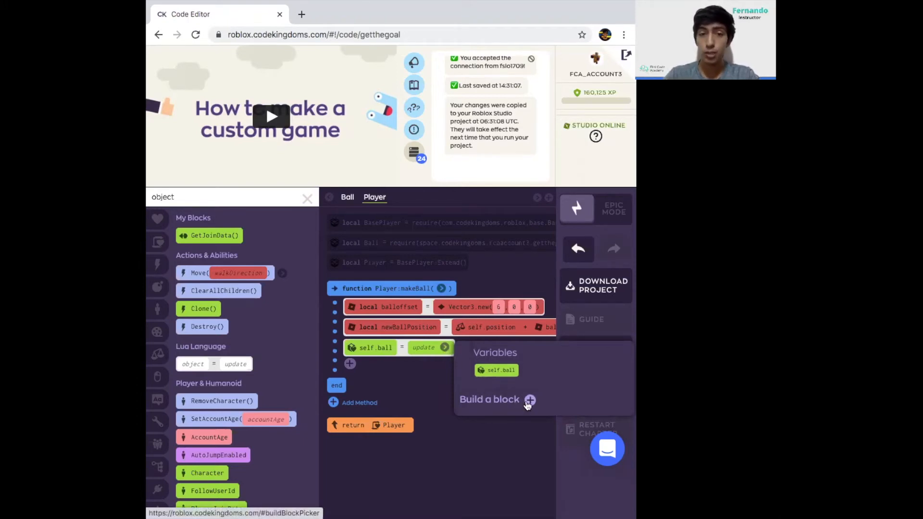
Build and place self:FindStoredScript(Class):Clone(position) as self.ball's value
left_click(530, 400)
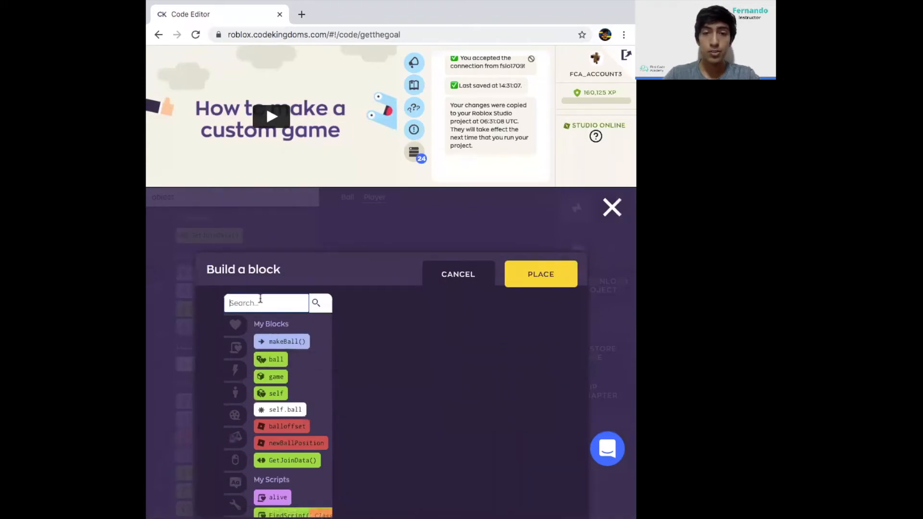
type("findstore")
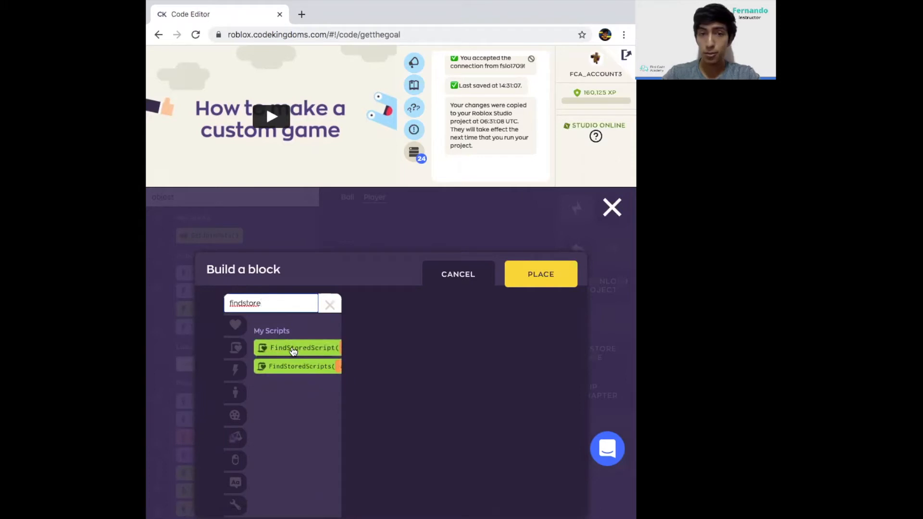
left_click(298, 347)
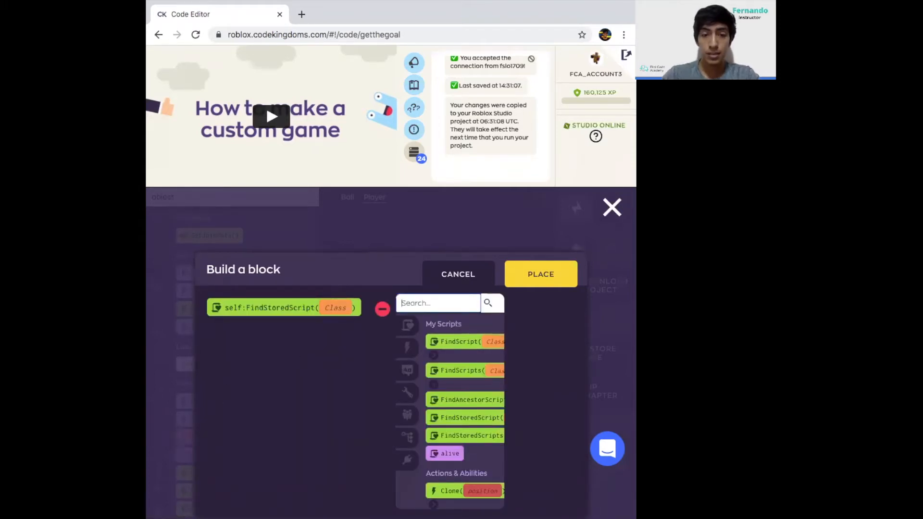
type("clone")
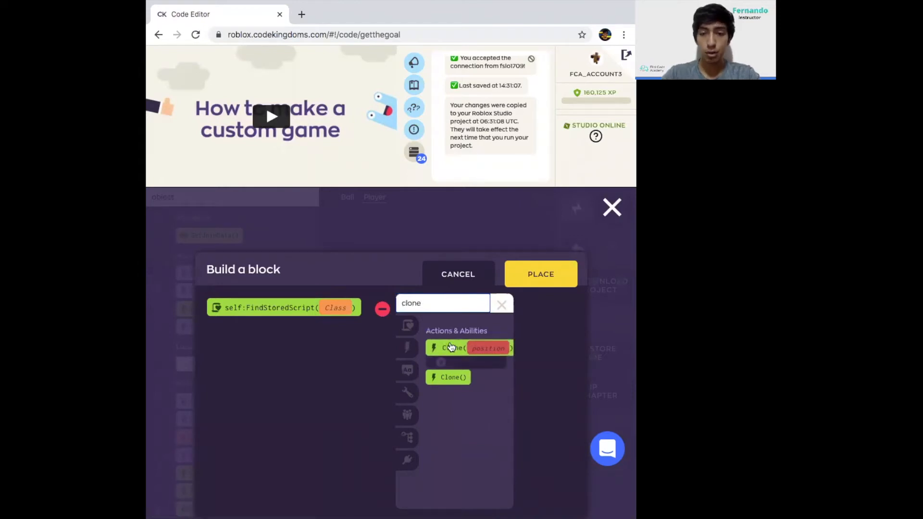
left_click(465, 348)
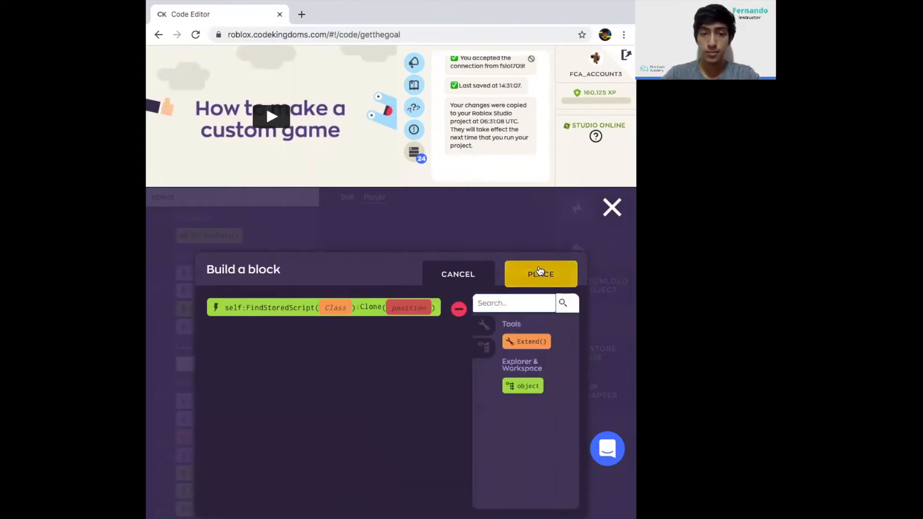
left_click(540, 273)
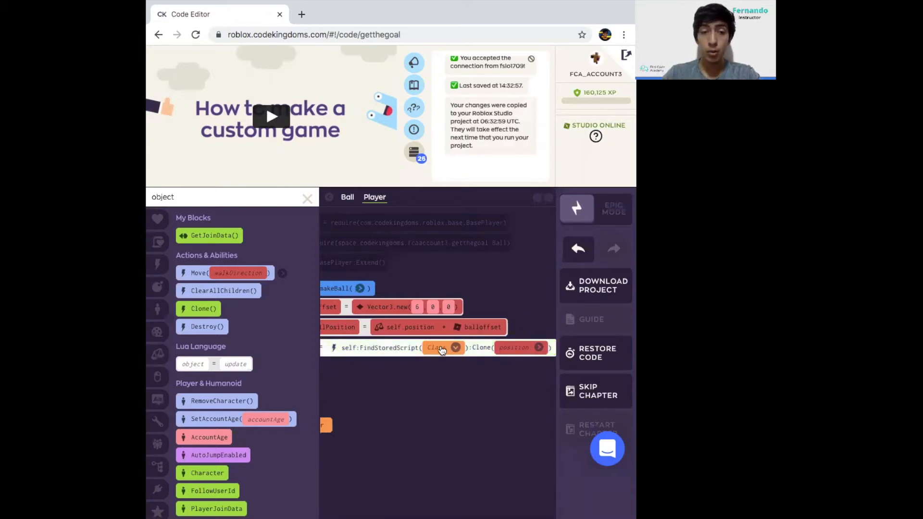
Set FindStoredScript's Class argument to the Ball type
left_click(441, 347)
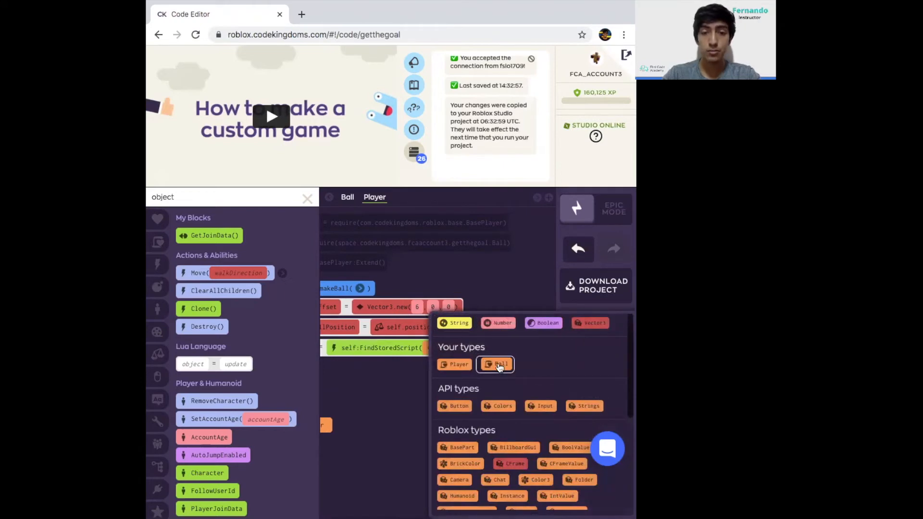
left_click(500, 364)
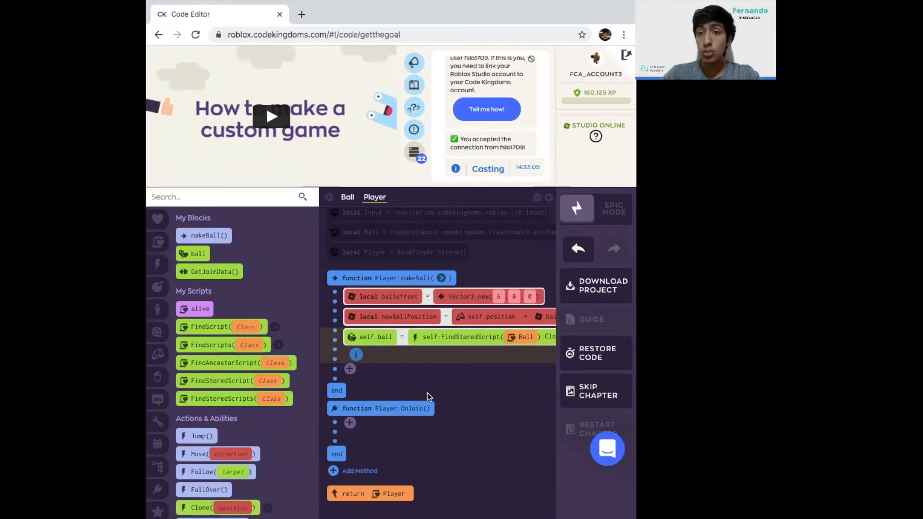
mouse_move(429, 418)
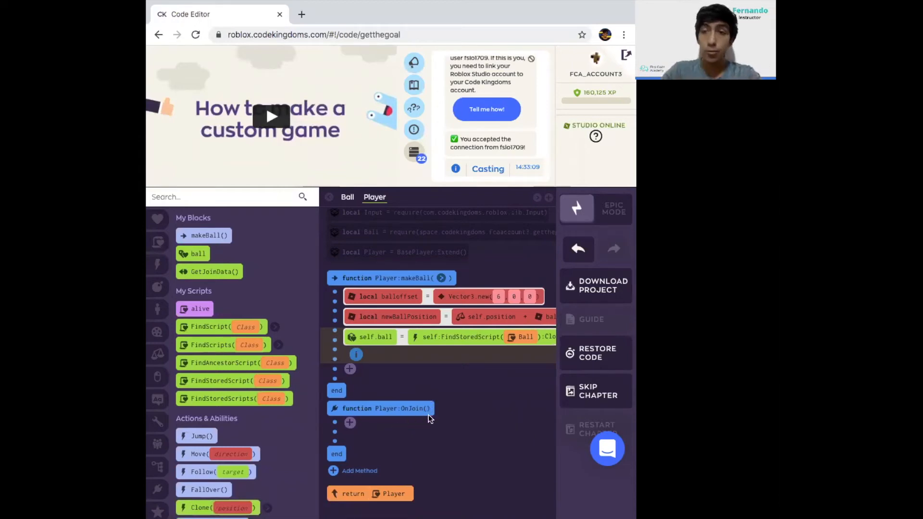
mouse_move(359, 470)
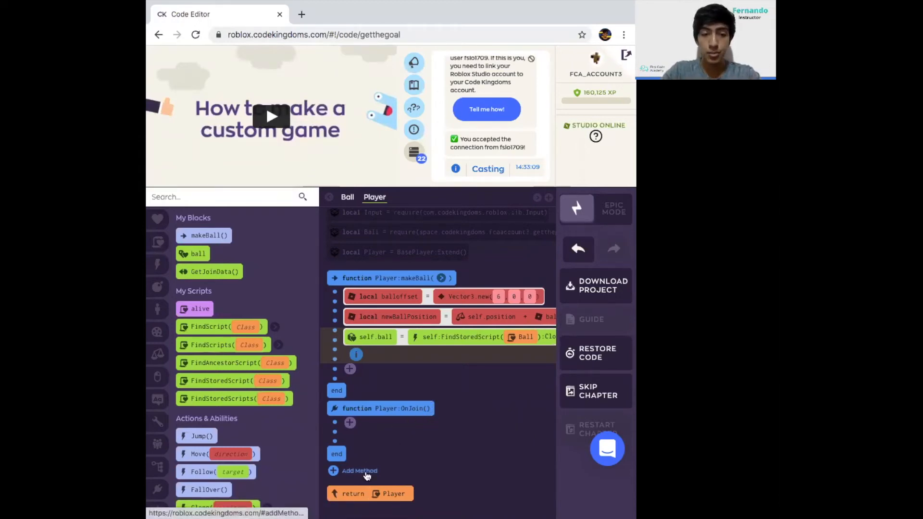
Add an OnJoin method to Player and search the palette for object and ball blocks
left_click(359, 470)
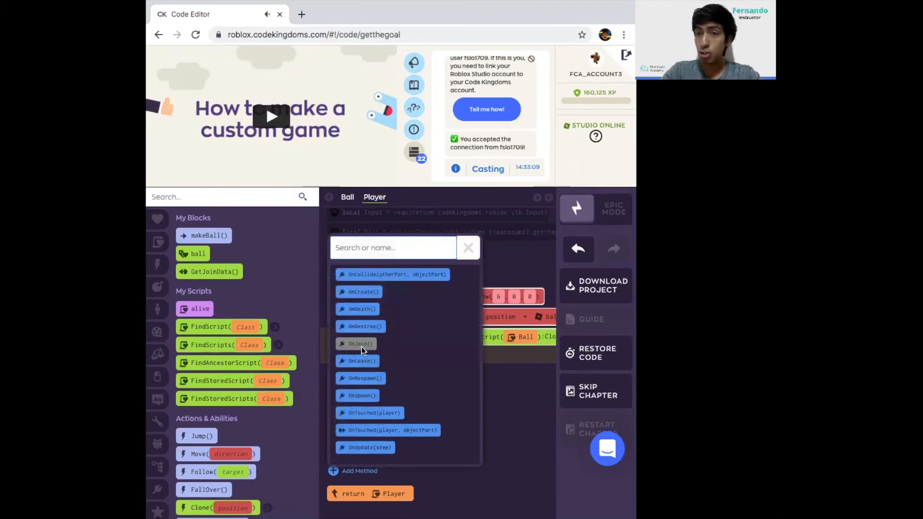
left_click(359, 344)
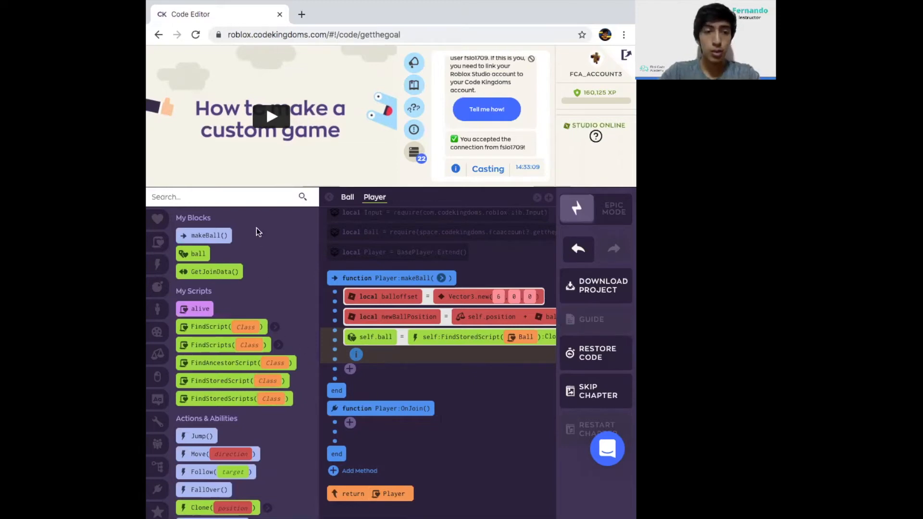
type("obje")
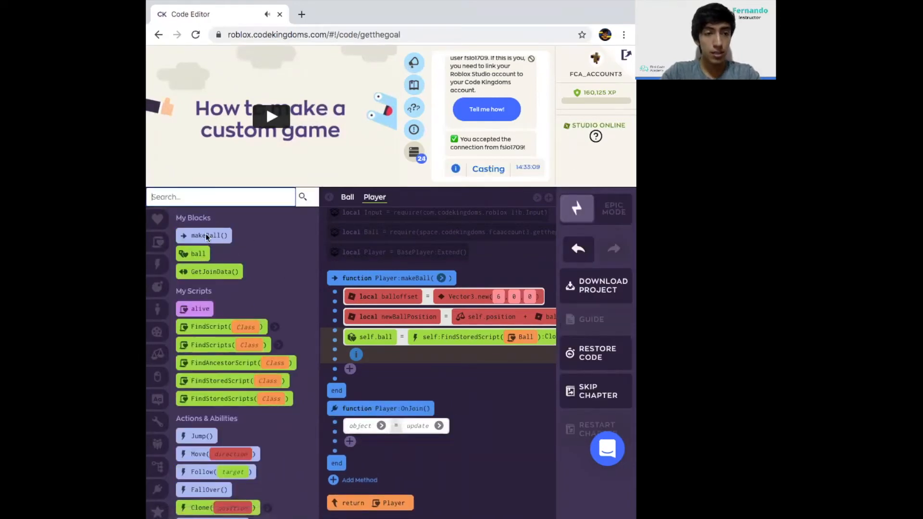
left_click(221, 197)
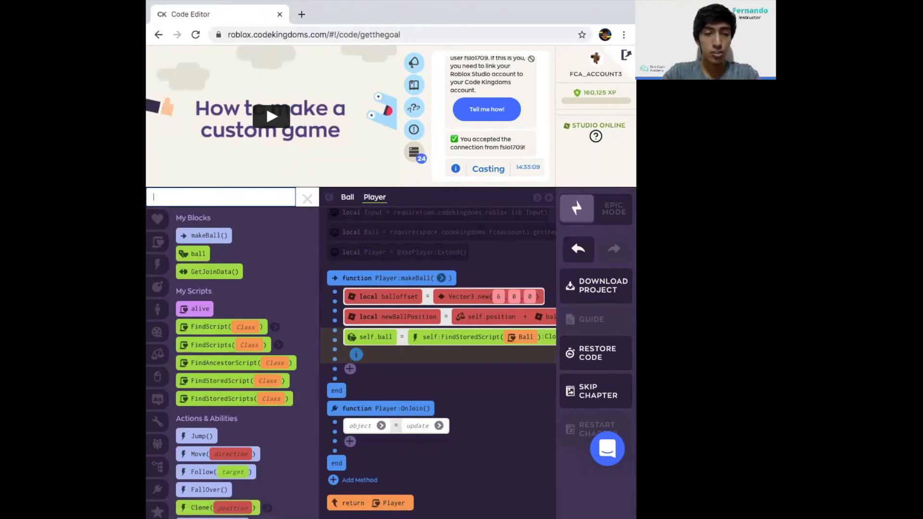
type("ball")
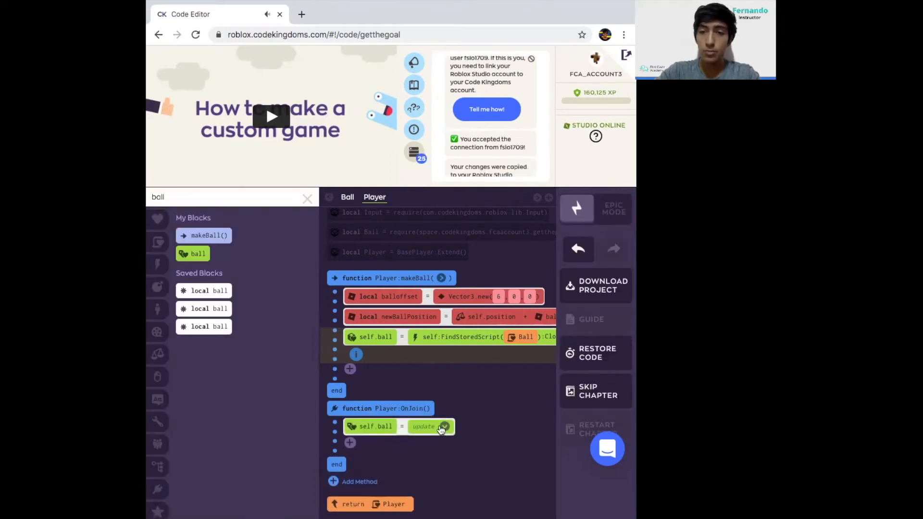
left_click(347, 197)
type("make")
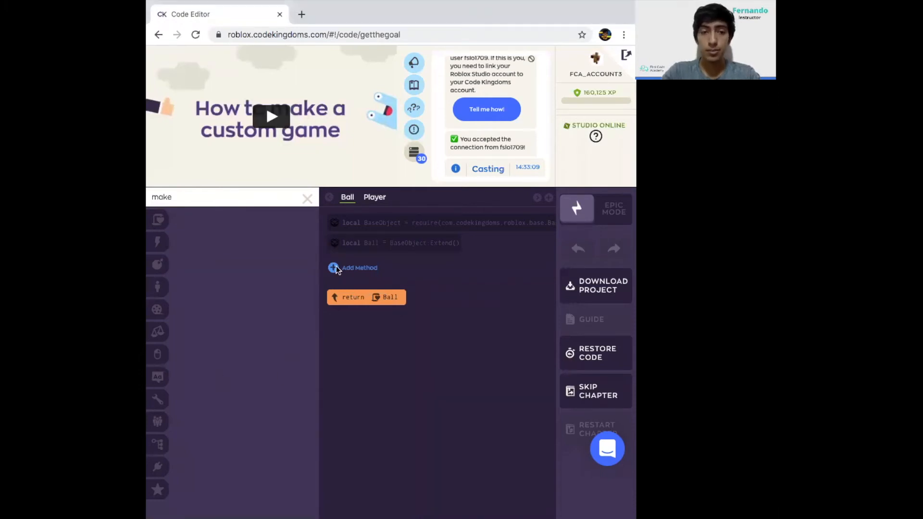
Add OnCollide(otherPart, objectPart) to the Ball script and search for object blocks
left_click(359, 268)
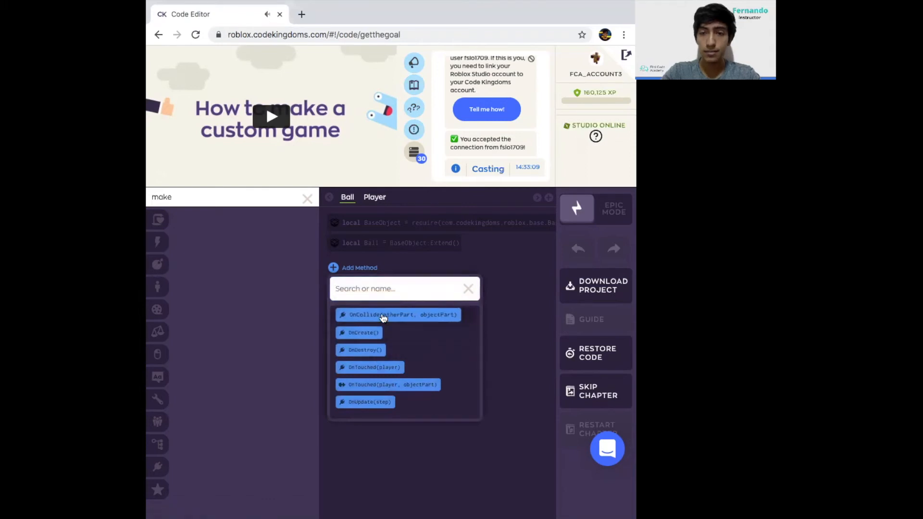
left_click(397, 314)
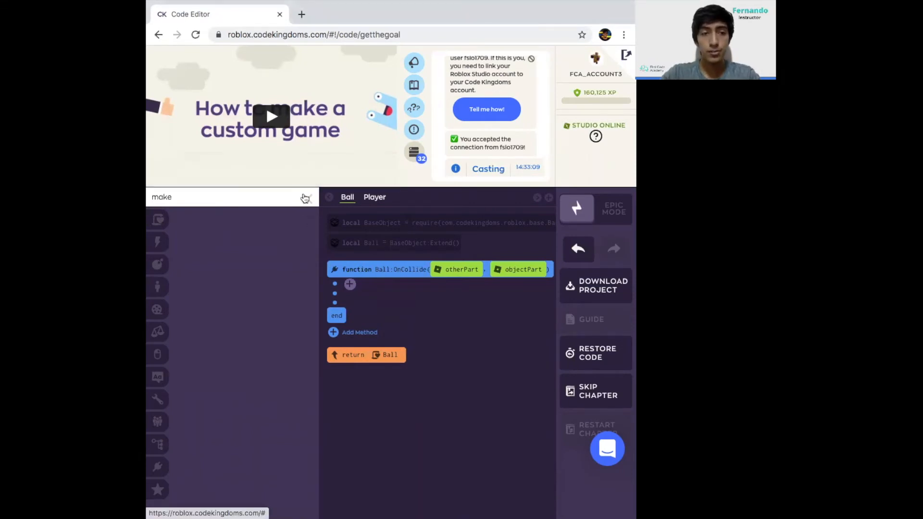
type("obje")
type("flag")
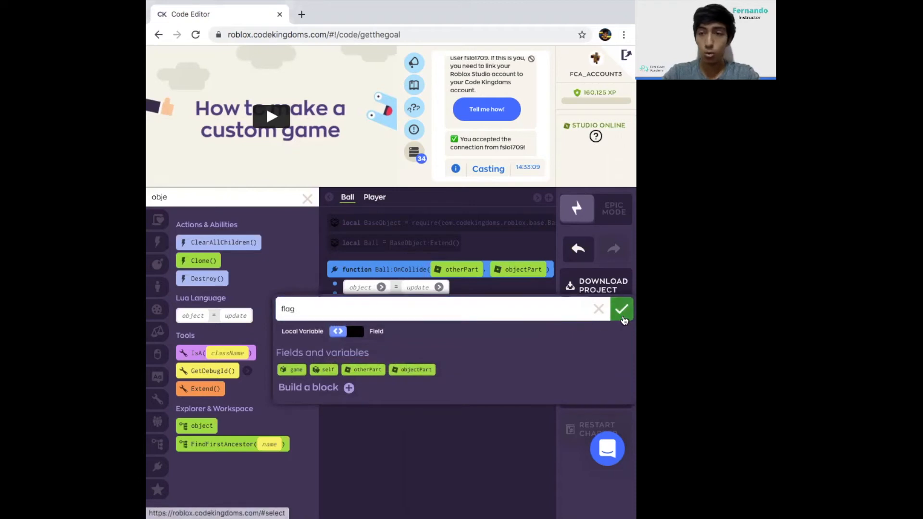
Confirm the local variable flag in OnCollide and view FindScript block details
left_click(621, 309)
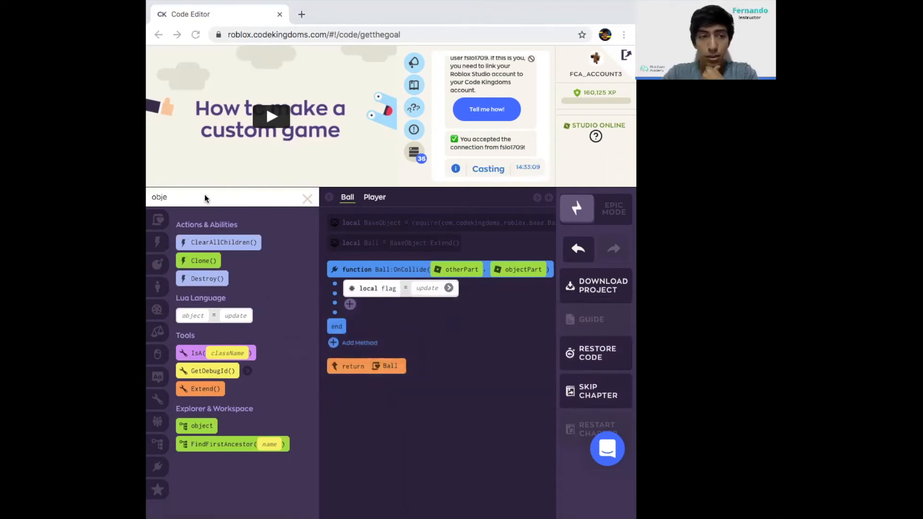
type("finds")
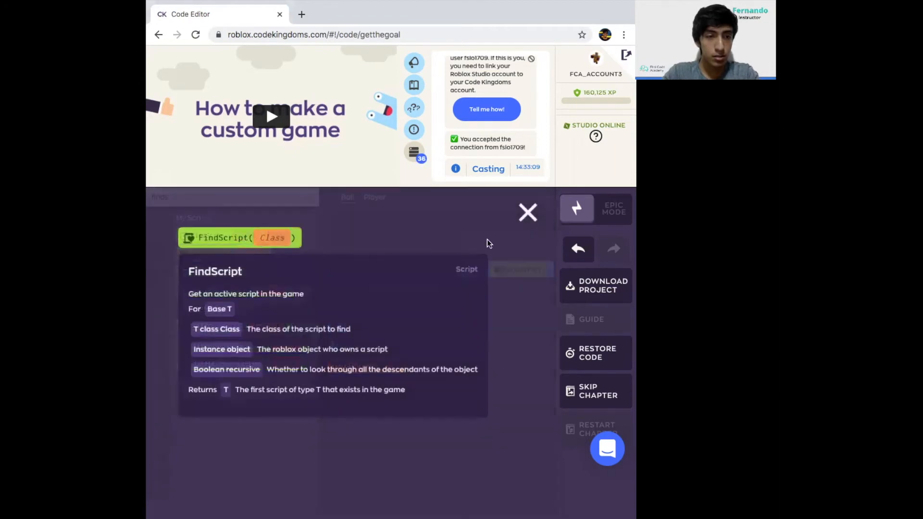
left_click(528, 212)
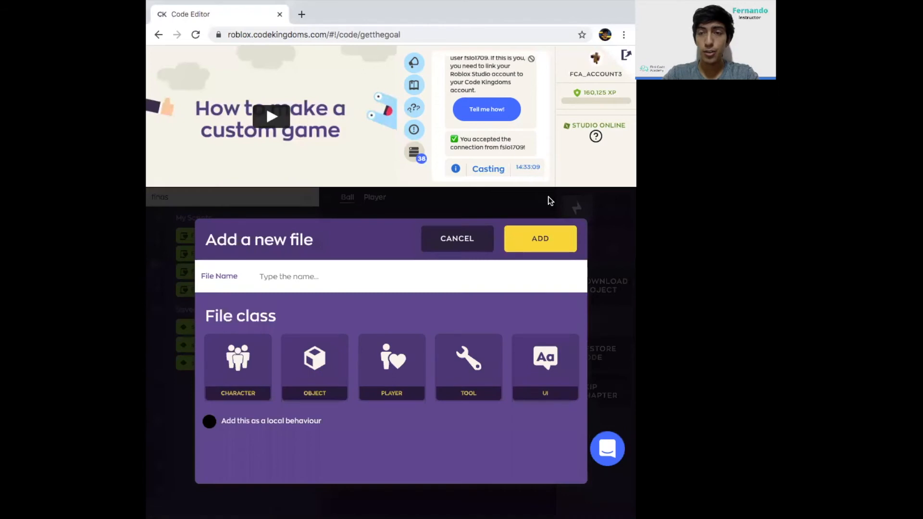
Name the new script file 'Flag' in the Add a new file dialog
type("F")
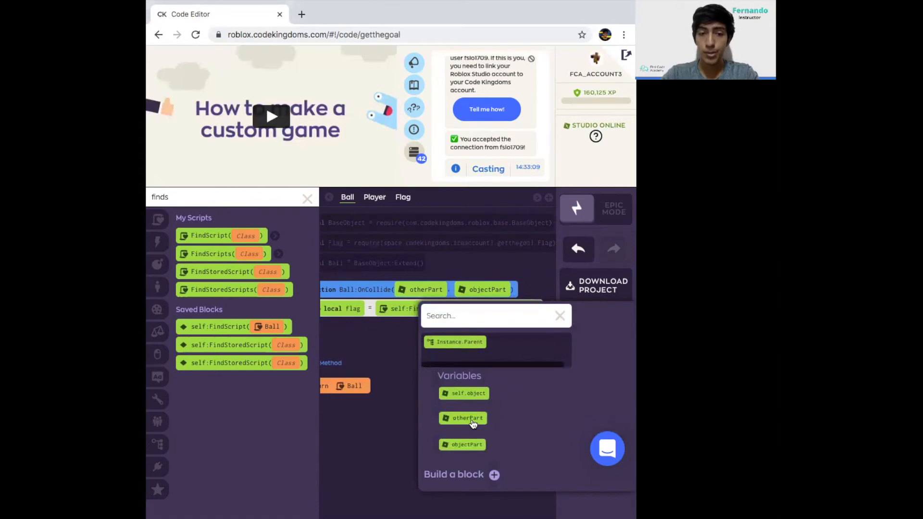
Pass otherPart as the second FindScript argument, completing self:FindScript(Flag, otherPart)
left_click(467, 418)
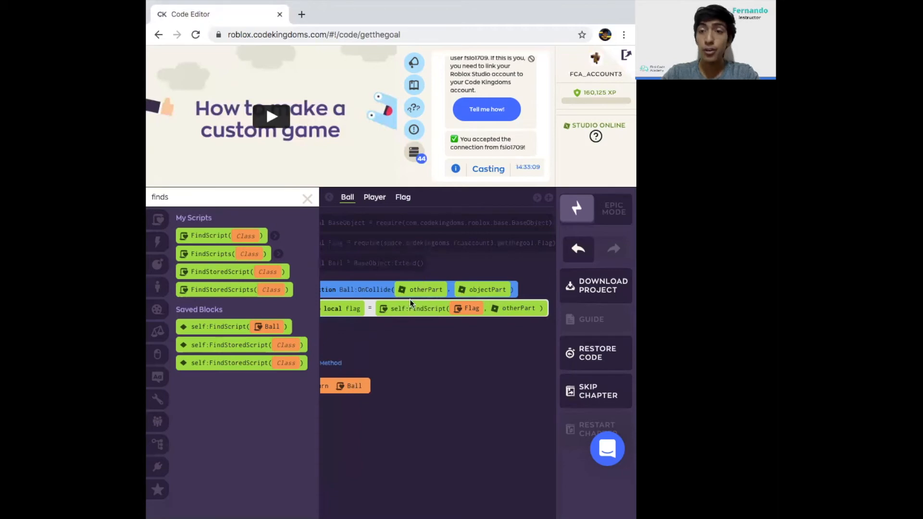
mouse_move(463, 356)
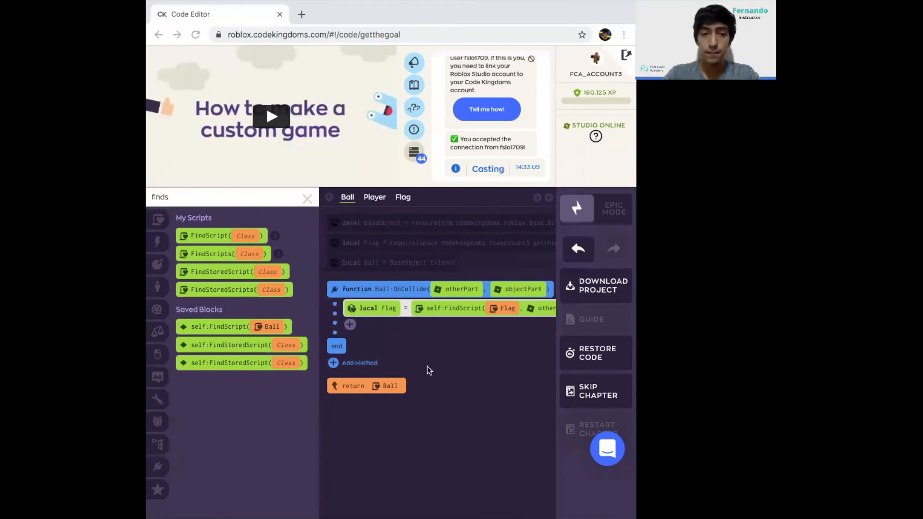
mouse_move(308, 209)
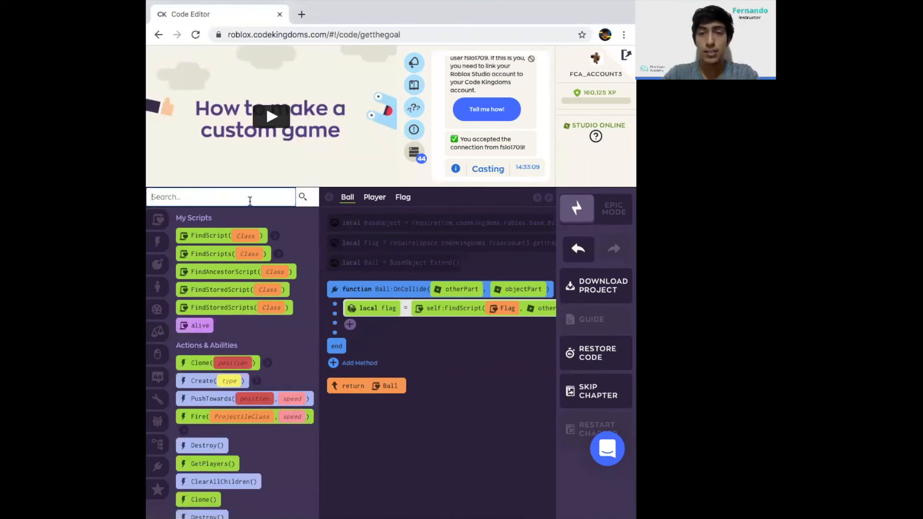
Place an if-then block below the local flag line and set flag as its condition
type("if")
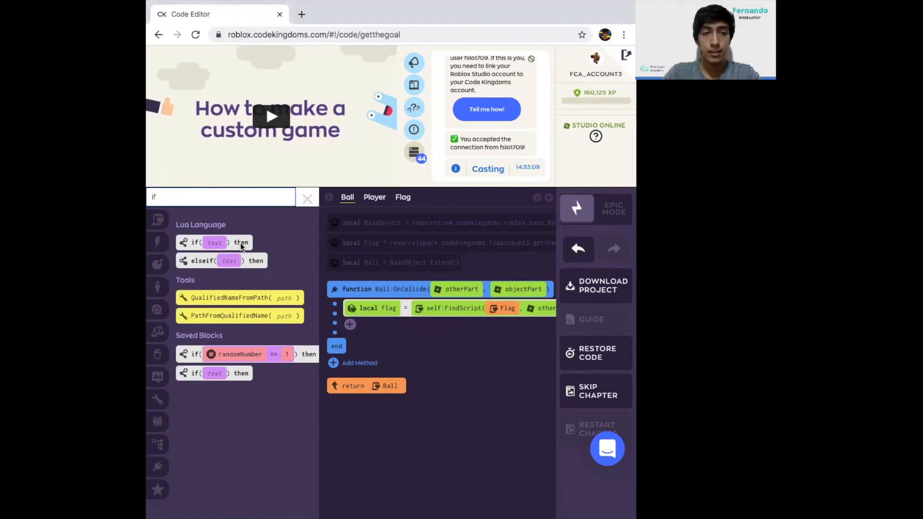
left_click_drag(213, 242, 412, 336)
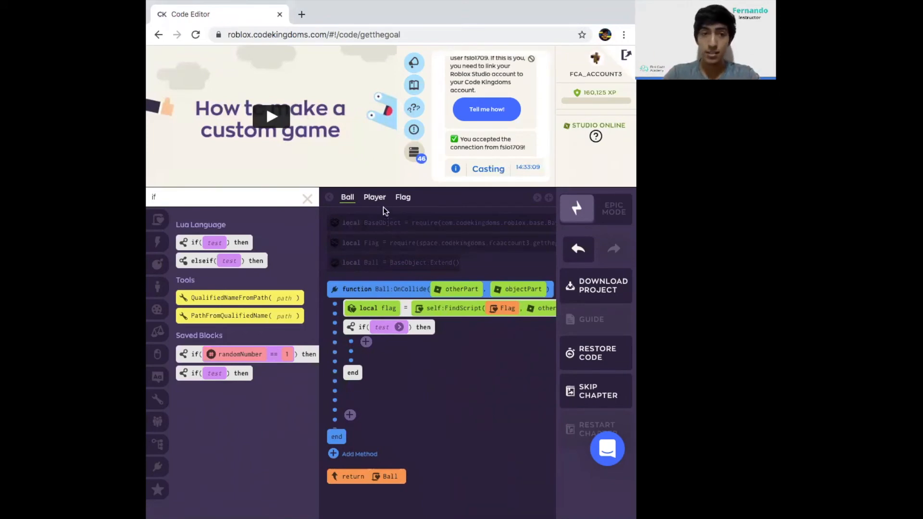
left_click(307, 198)
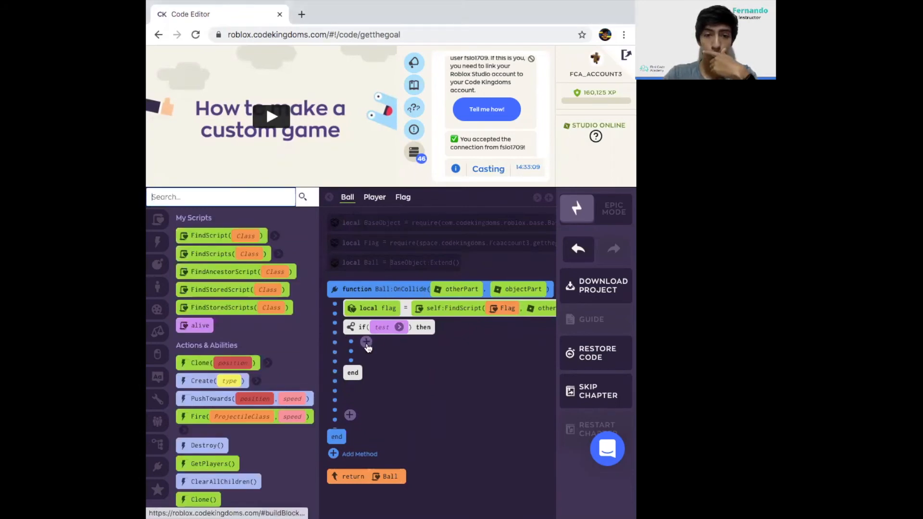
left_click(365, 342)
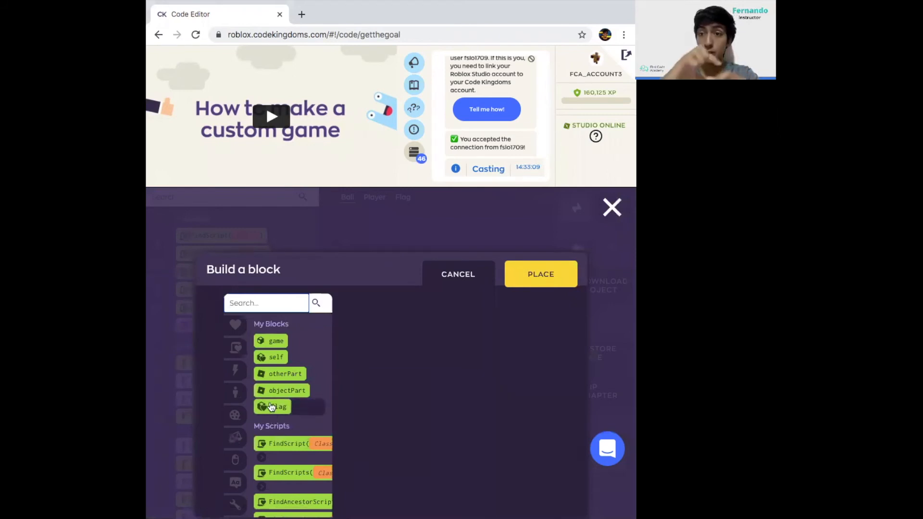
left_click(276, 407)
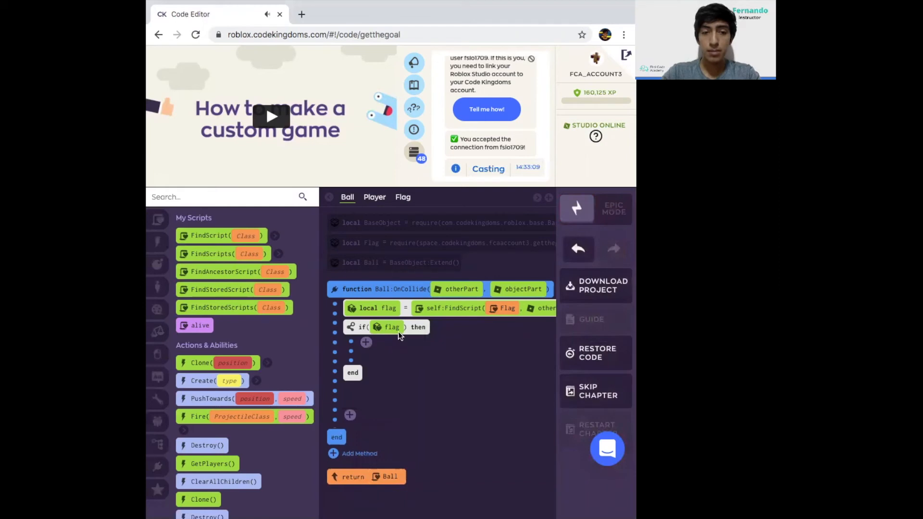
mouse_move(409, 208)
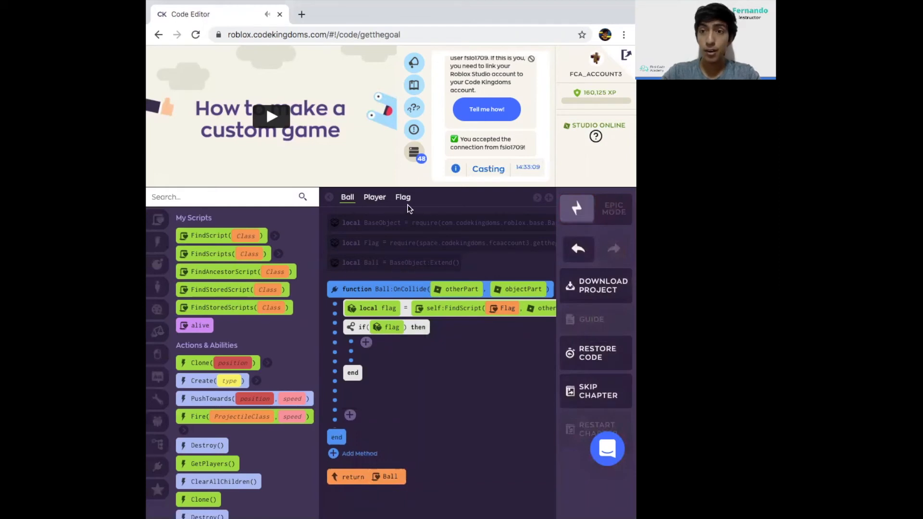
mouse_move(401, 351)
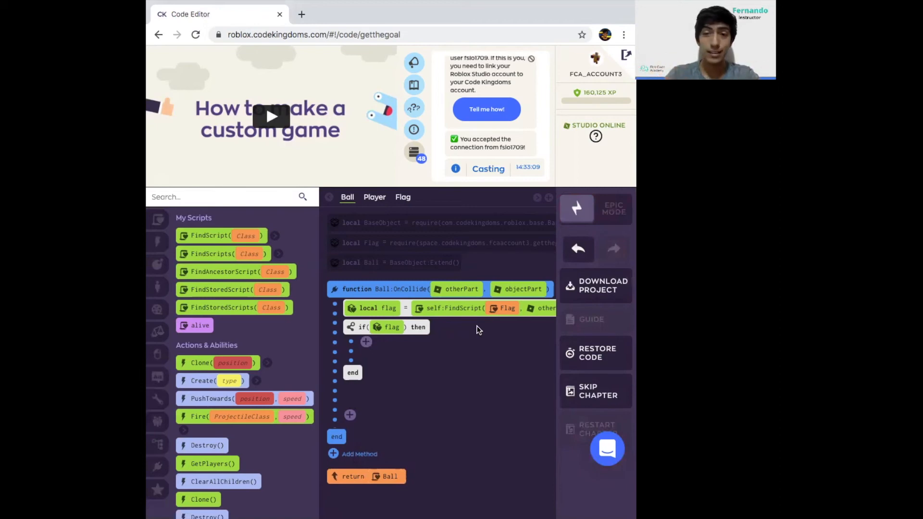
mouse_move(548, 244)
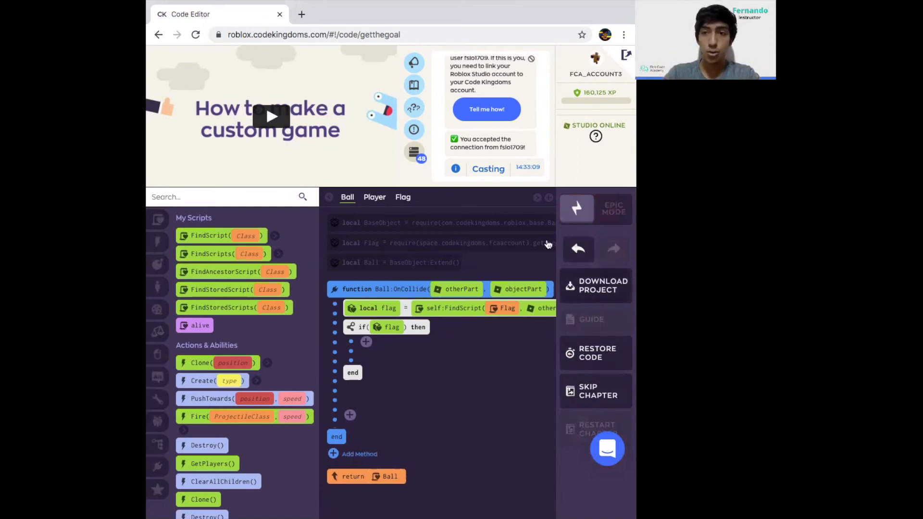
Search 'destro' and drop a Destroy() block inside the if flag body
left_click(221, 196)
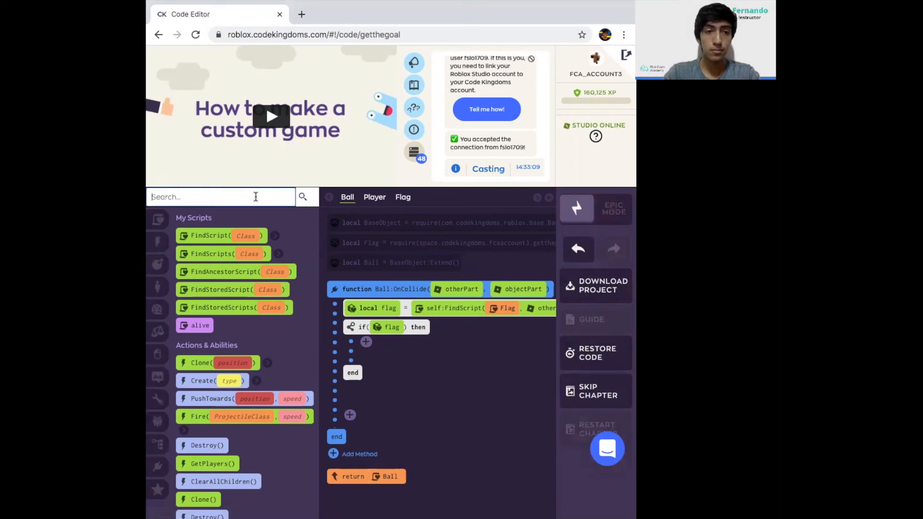
type("destroy")
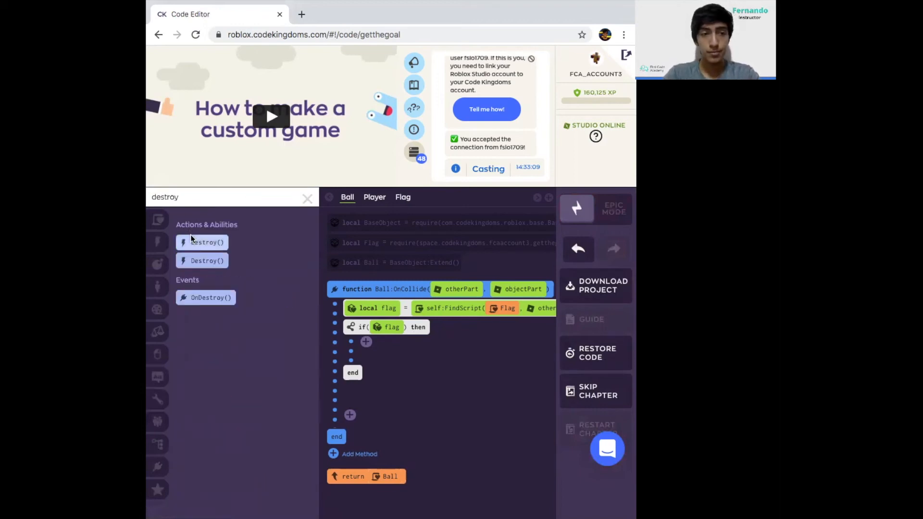
left_click_drag(202, 242, 432, 360)
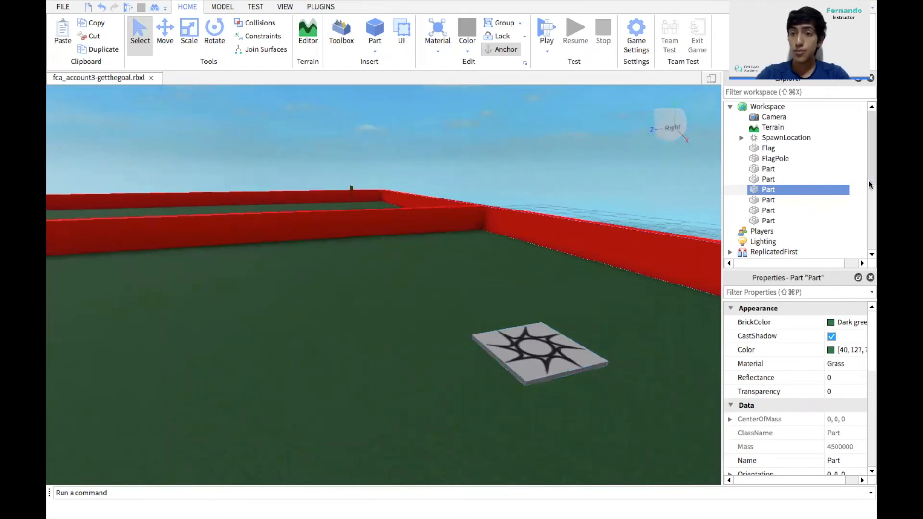
Expand ReplicatedStorage > CodeKingdoms > project in Explorer to show Ball, Flag and Player
scroll("down", 3)
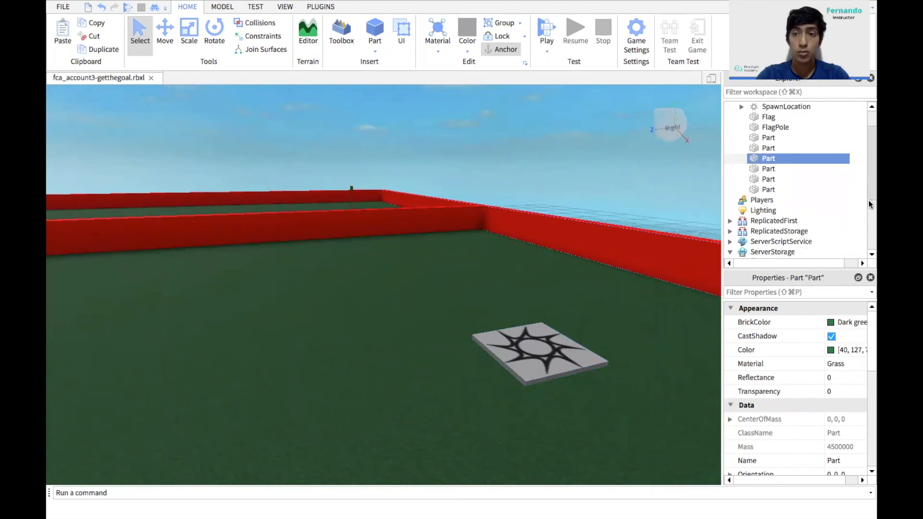
scroll("down", 3)
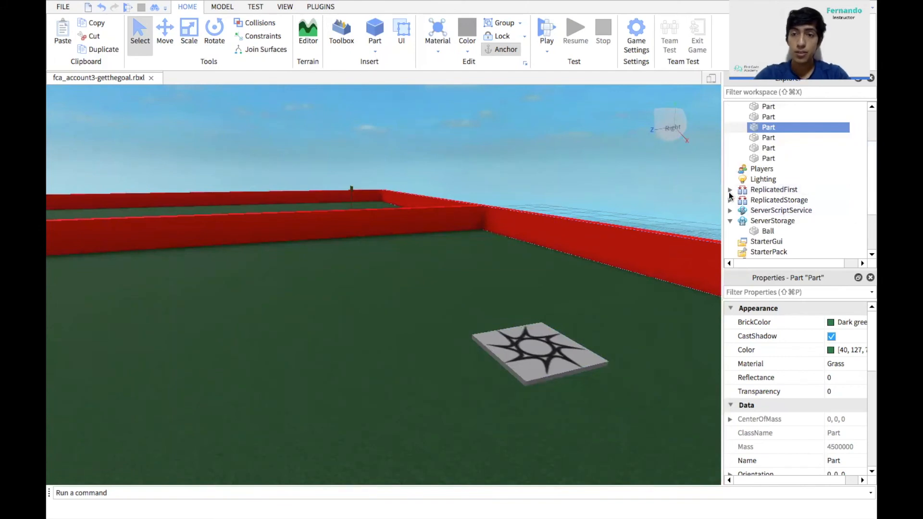
left_click(730, 200)
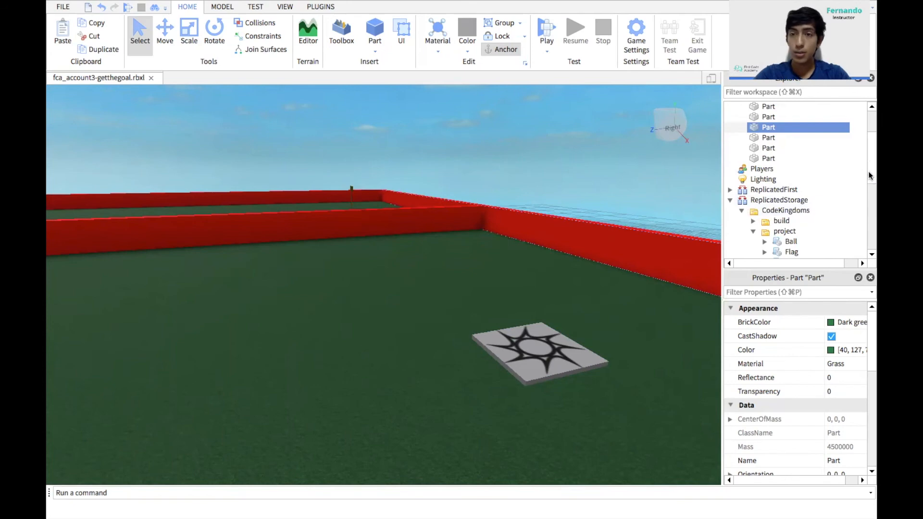
scroll("down", 3)
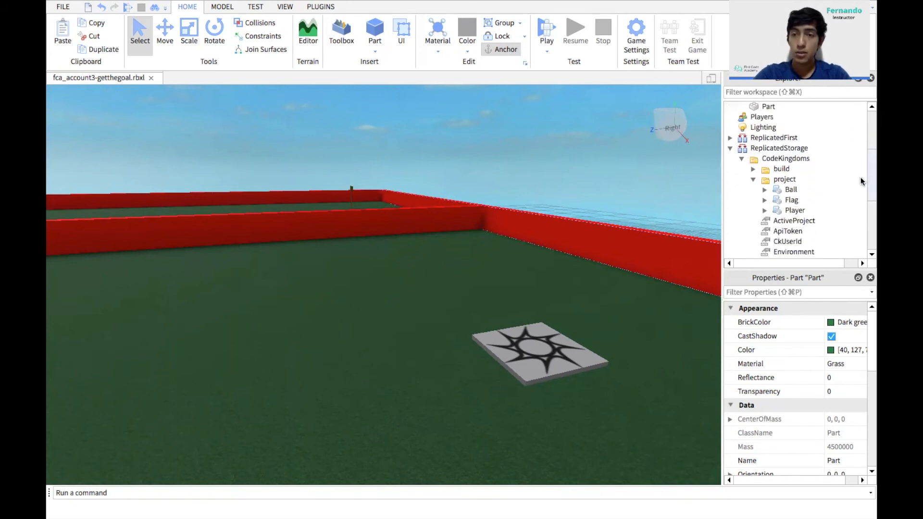
left_click(792, 199)
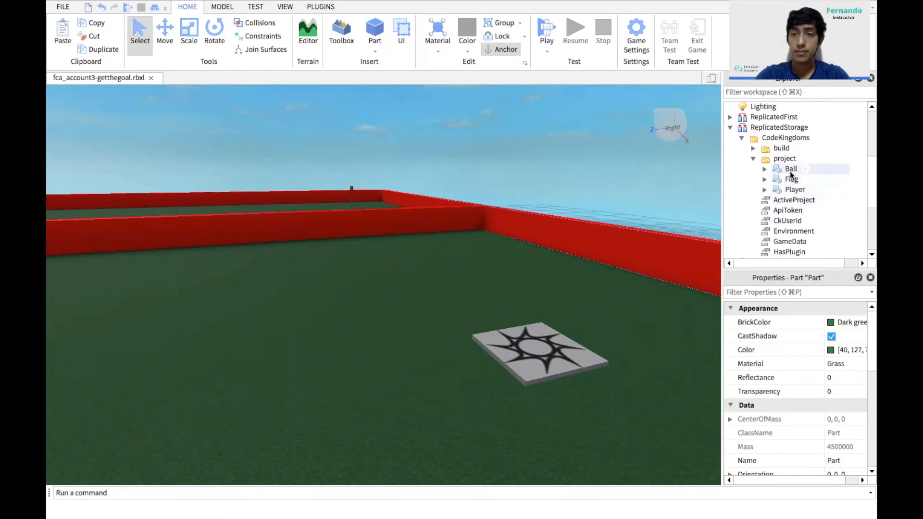
Copy the Ball ModuleScript from project into the ServerStorage Ball part
left_click(791, 169)
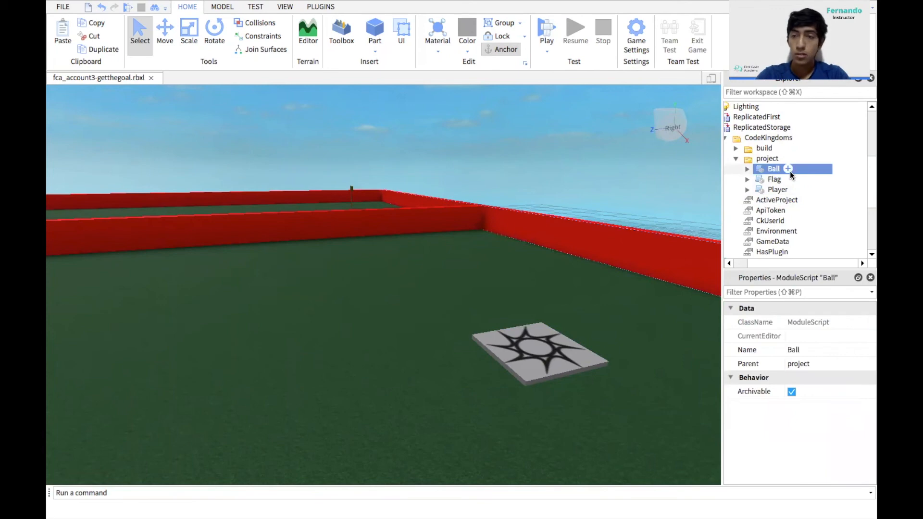
right_click(774, 169)
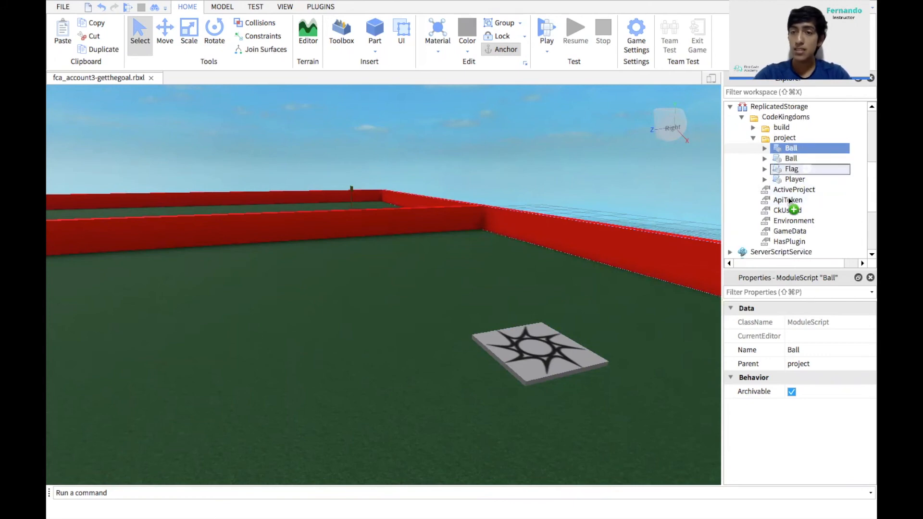
scroll("down", 3)
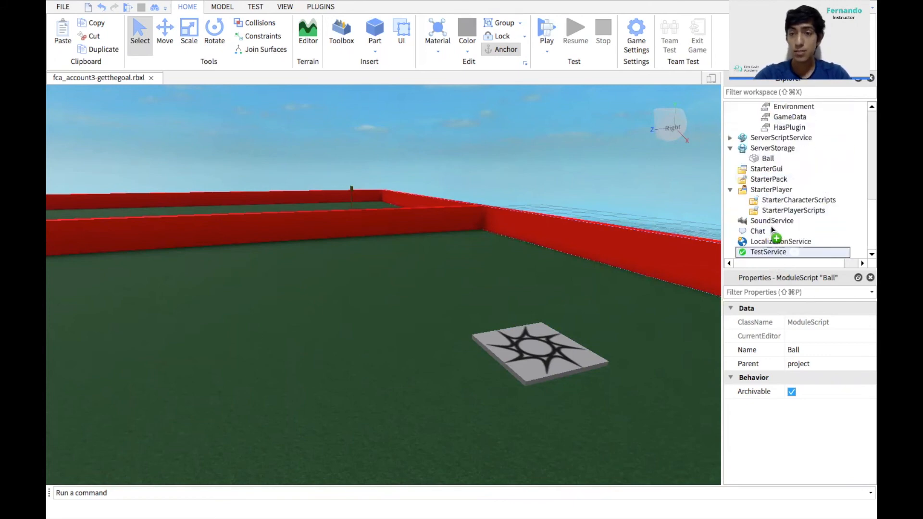
left_click(772, 147)
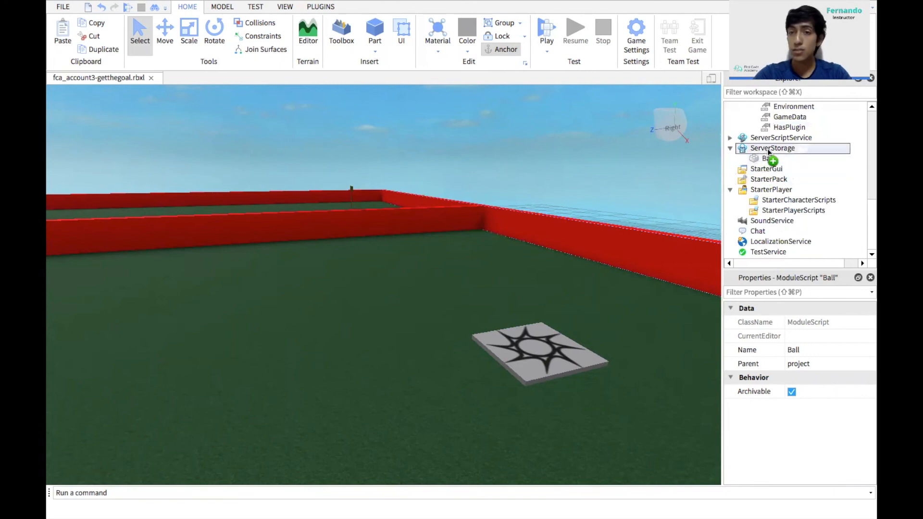
left_click(767, 158)
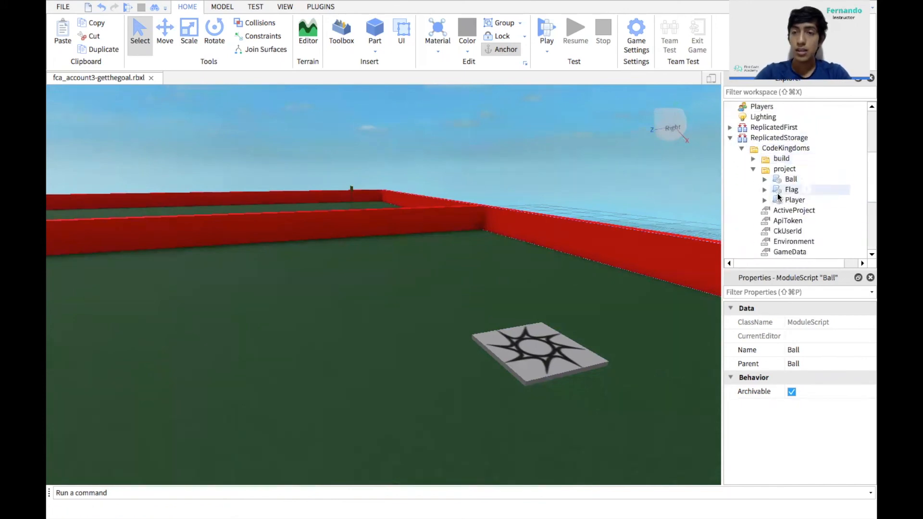
Copy the Flag ModuleScript from project into Workspace > FlagPole
right_click(792, 188)
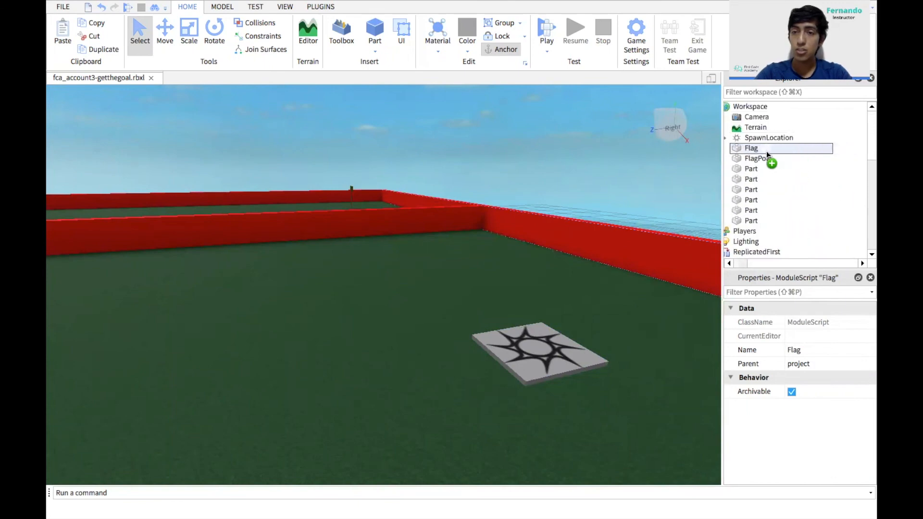
left_click(758, 159)
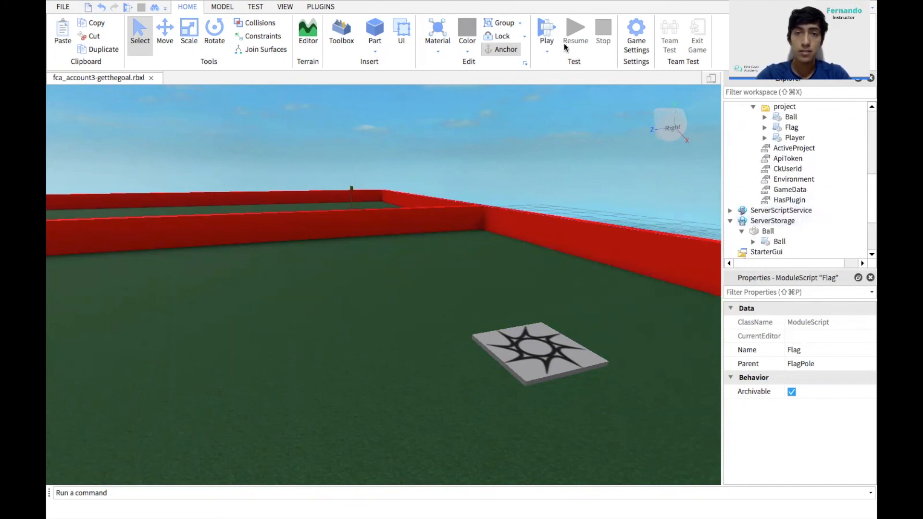
mouse_move(546, 35)
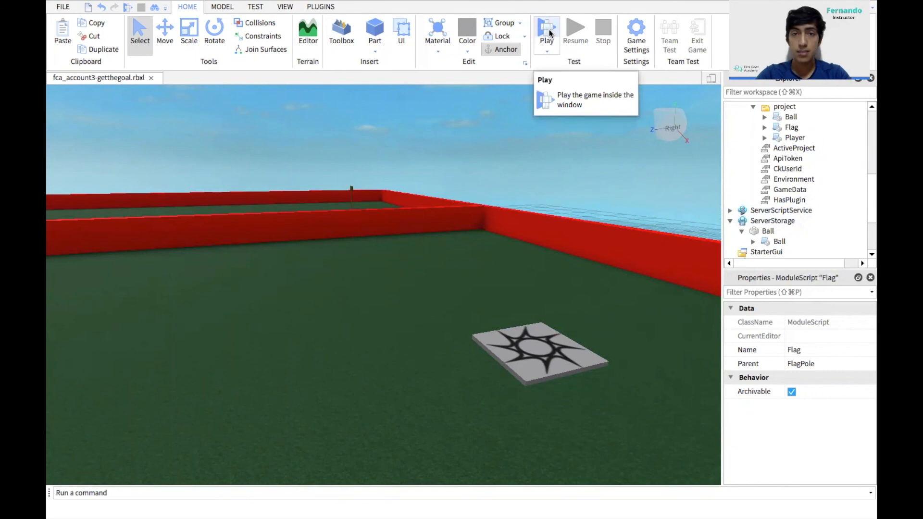
Start a playtest with Play, spawning the avatar beside the blue ball
left_click(547, 33)
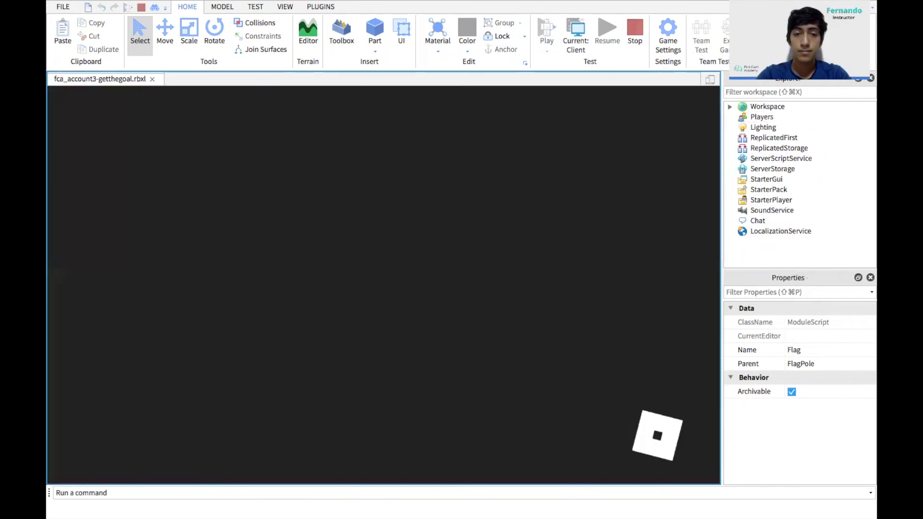
left_click(546, 28)
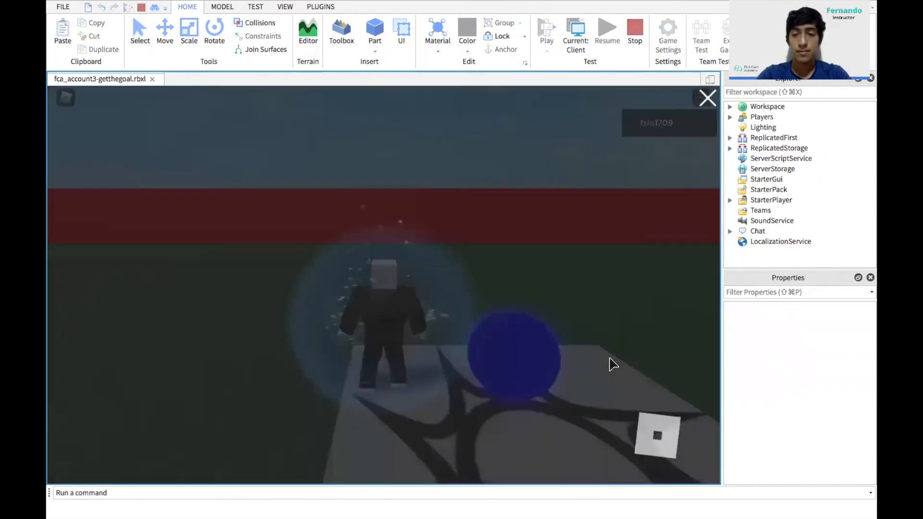